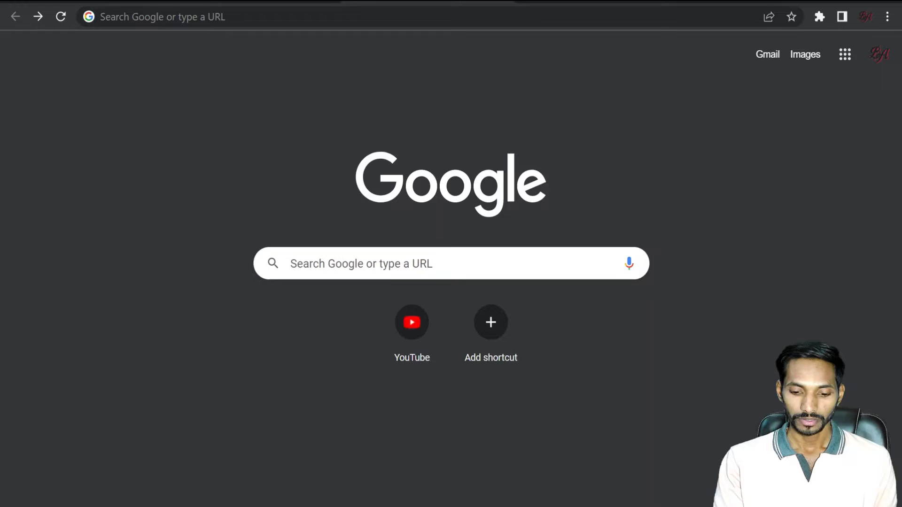
# Search Google for "metagpt" to bring up results including the Pico site.
pyautogui.write('metagpt')
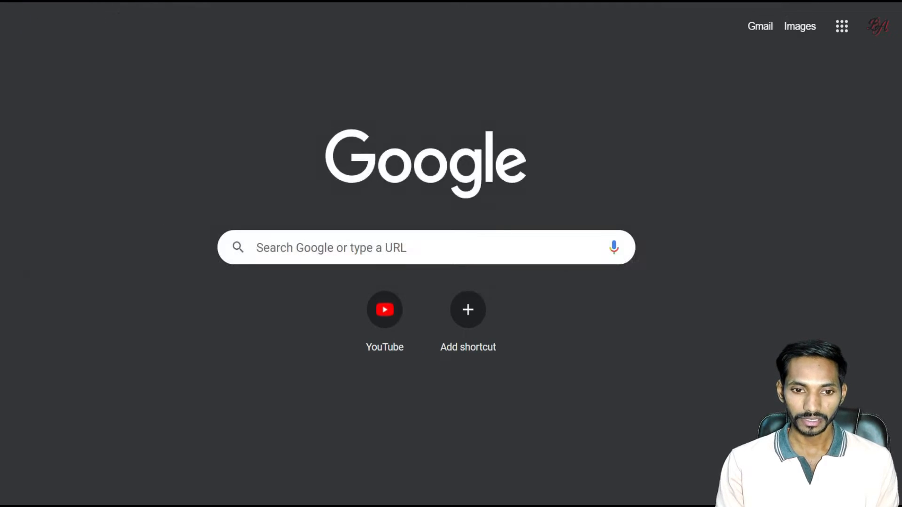
pyautogui.write('metagpt')
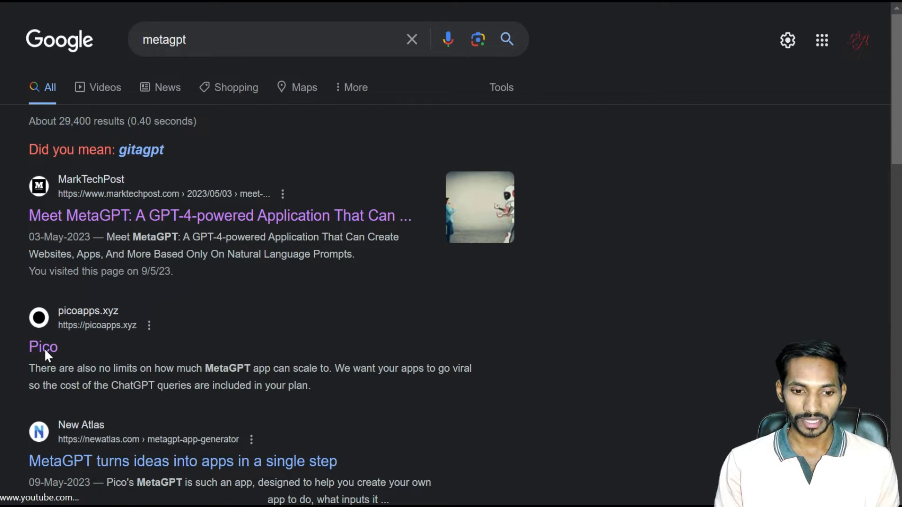
# Go to the Pico result and on to its MetaGPT microapp-builder page.
pyautogui.click(43, 347)
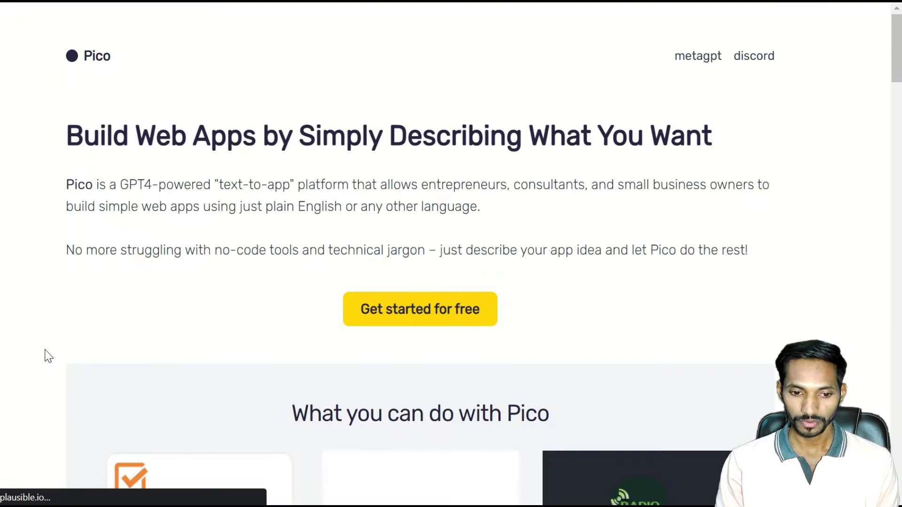
pyautogui.moveTo(686, 55)
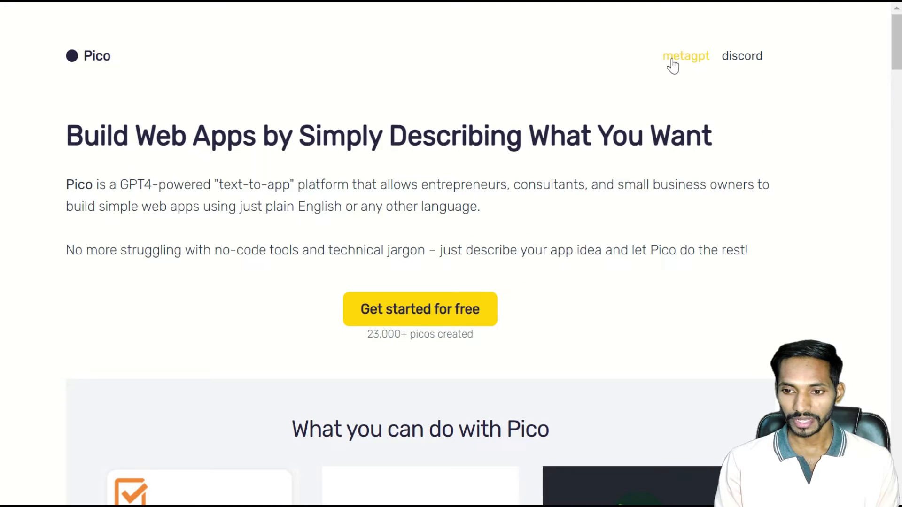
pyautogui.moveTo(686, 60)
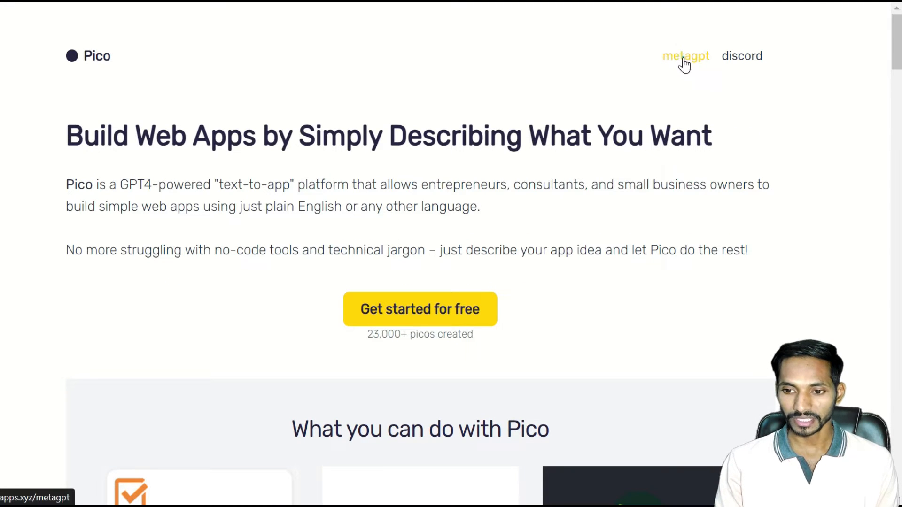
pyautogui.click(685, 56)
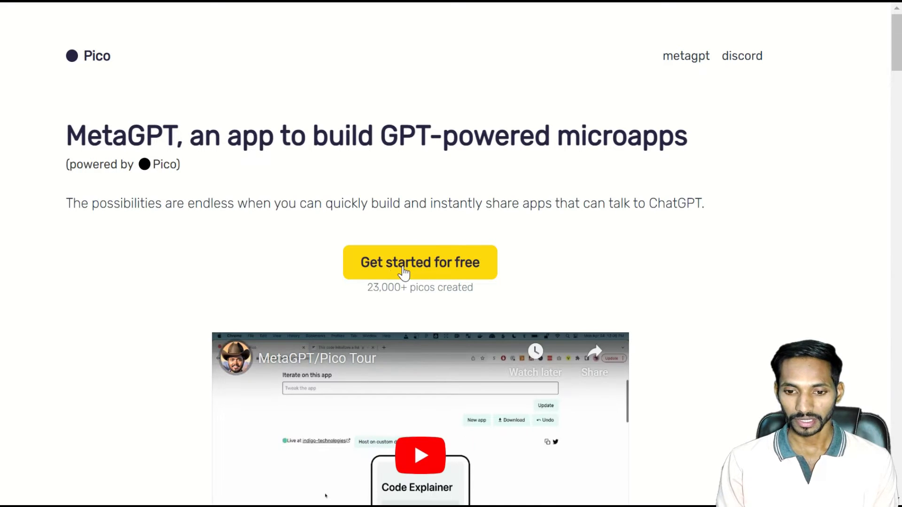
# Start a free app described as "How to build your own chatgpt model" and generate its outline.
pyautogui.click(420, 262)
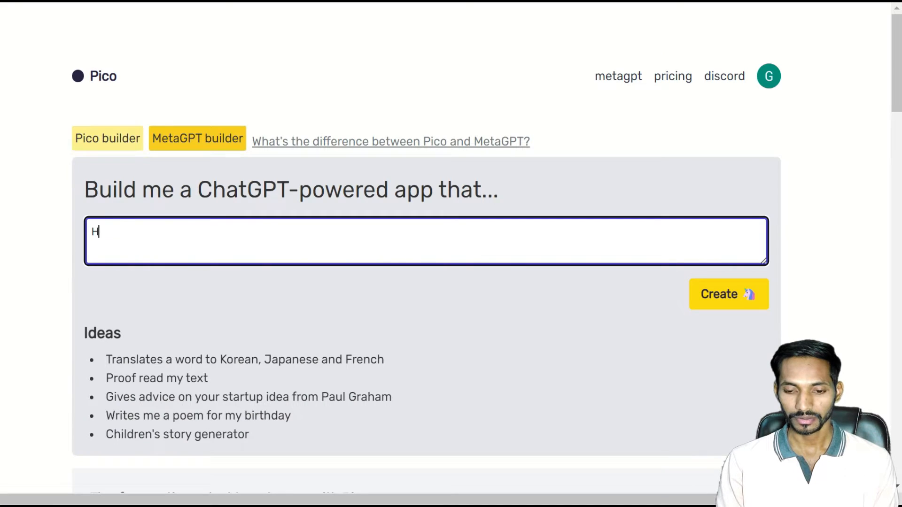
pyautogui.write('ow to bu')
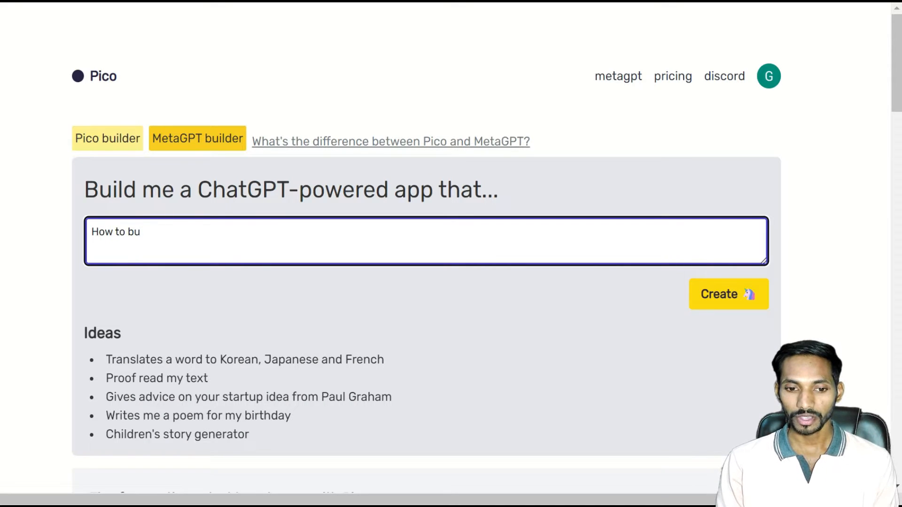
pyautogui.write('ild your')
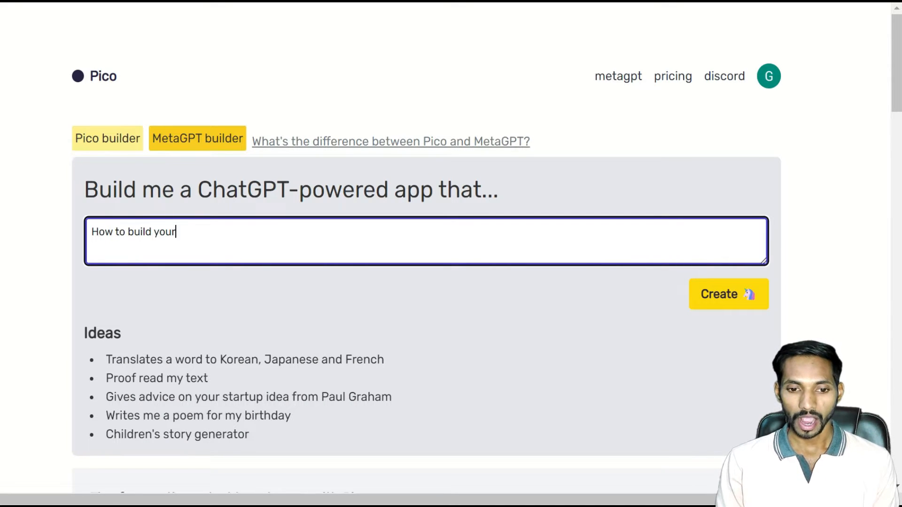
pyautogui.write('own cha')
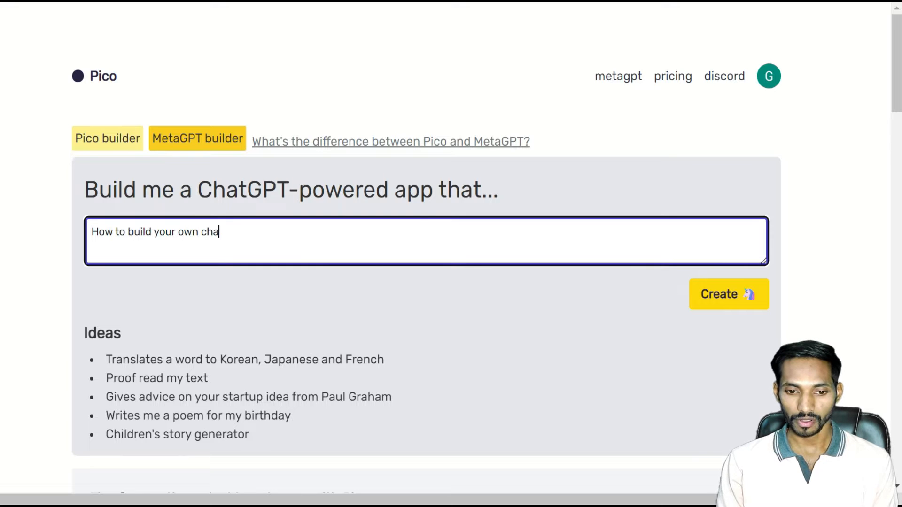
pyautogui.write('tgpt model')
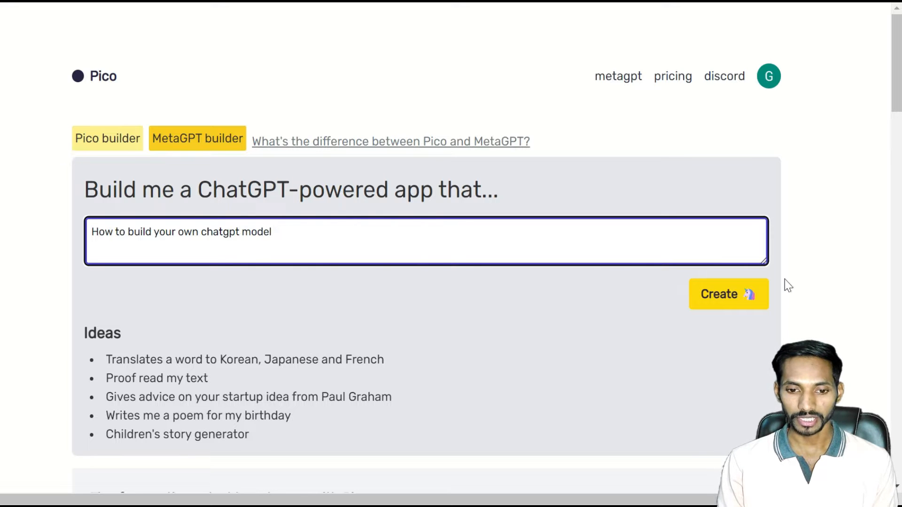
pyautogui.click(729, 294)
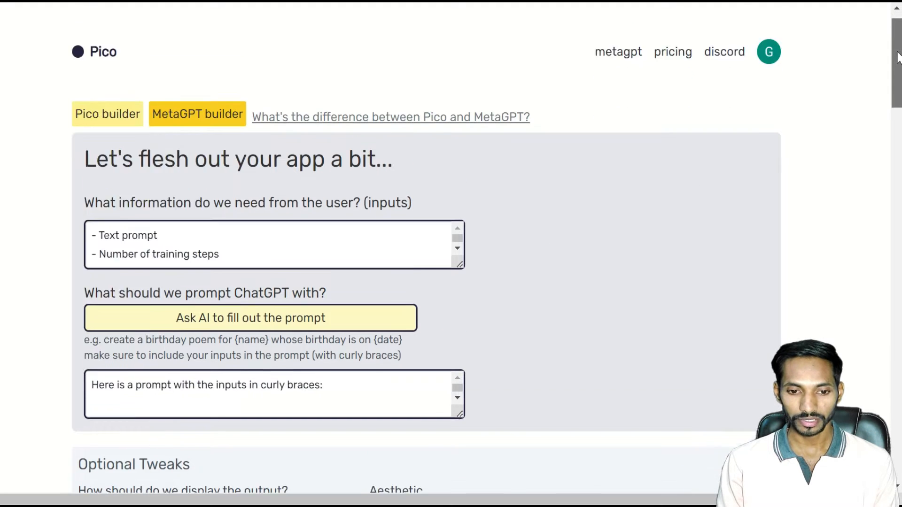
# Choose the Dark aesthetic under Optional Tweaks and submit the app for creation.
pyautogui.scroll(-3)
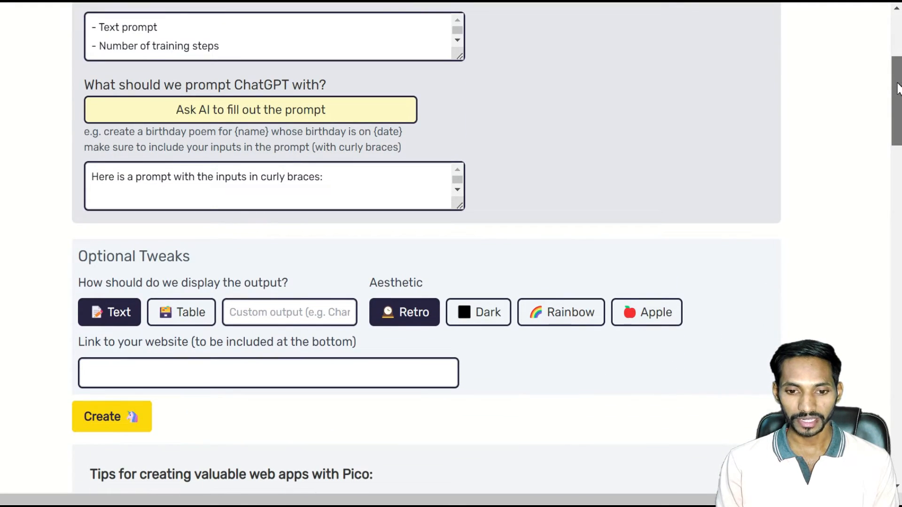
pyautogui.moveTo(111, 417)
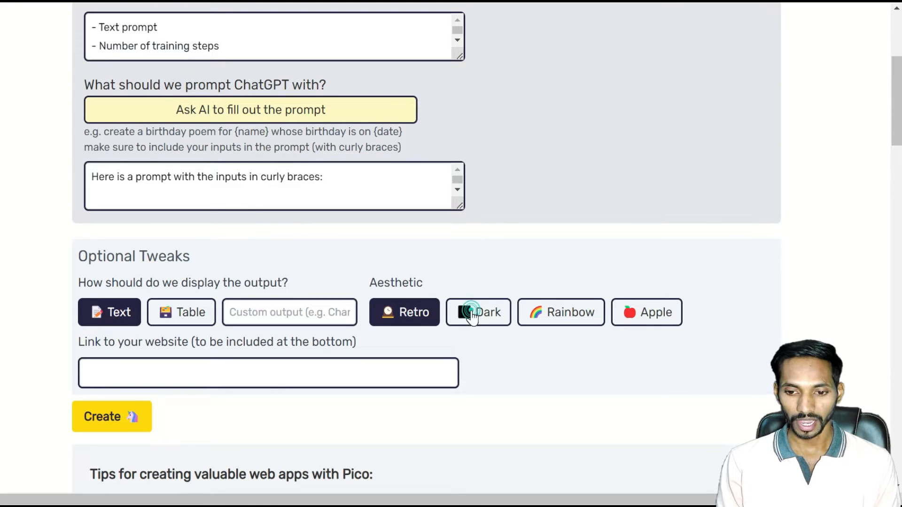
pyautogui.click(478, 311)
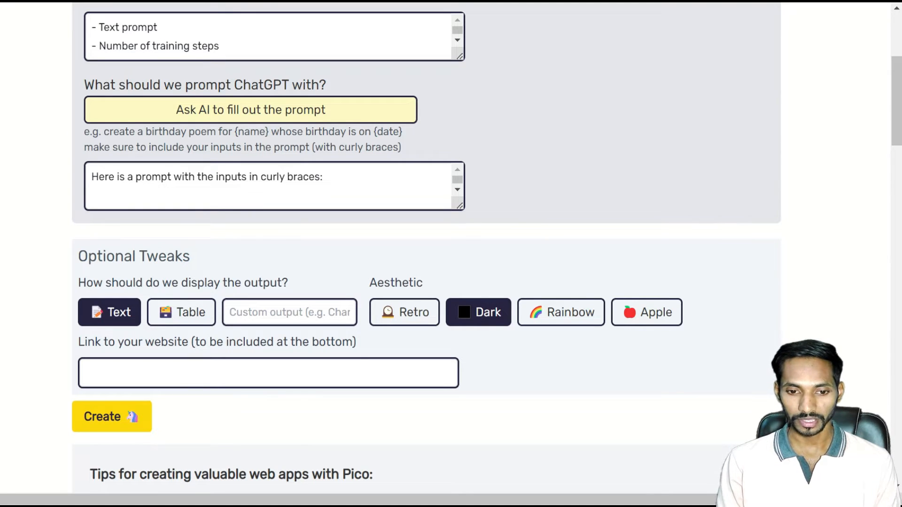
pyautogui.click(274, 186)
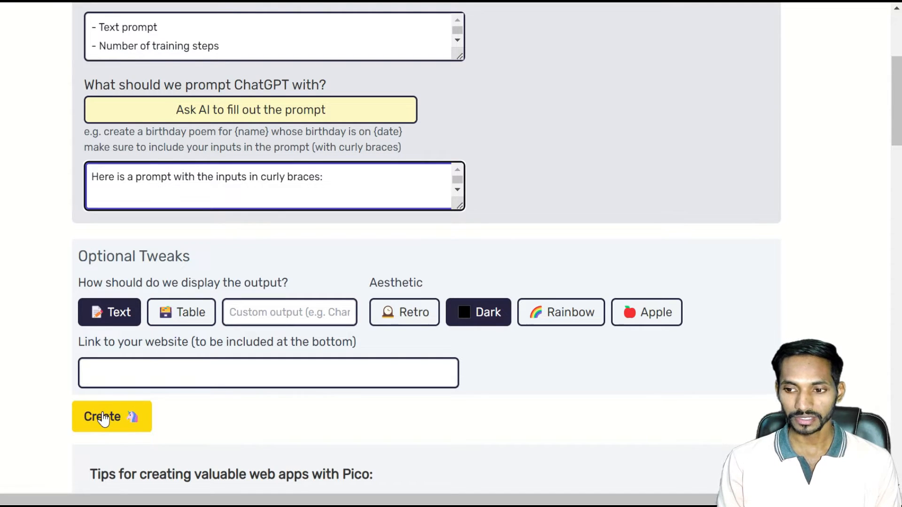
pyautogui.click(111, 416)
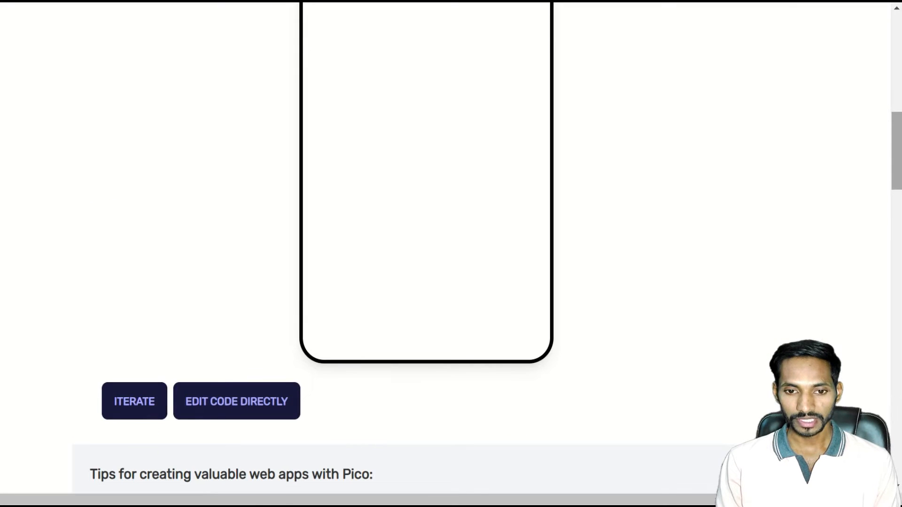
# Follow the streamed HTML/Vue code strip while the Building step generates the app.
pyautogui.click(237, 401)
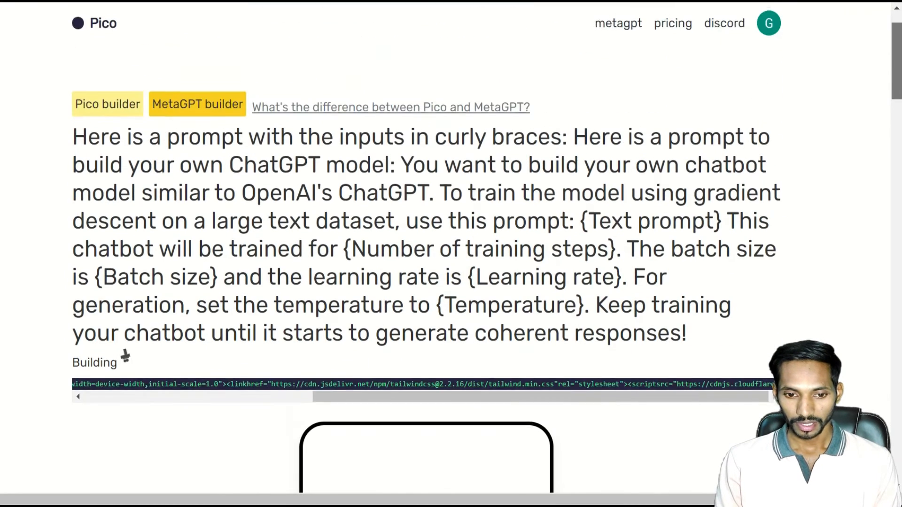
pyautogui.scroll(-3)
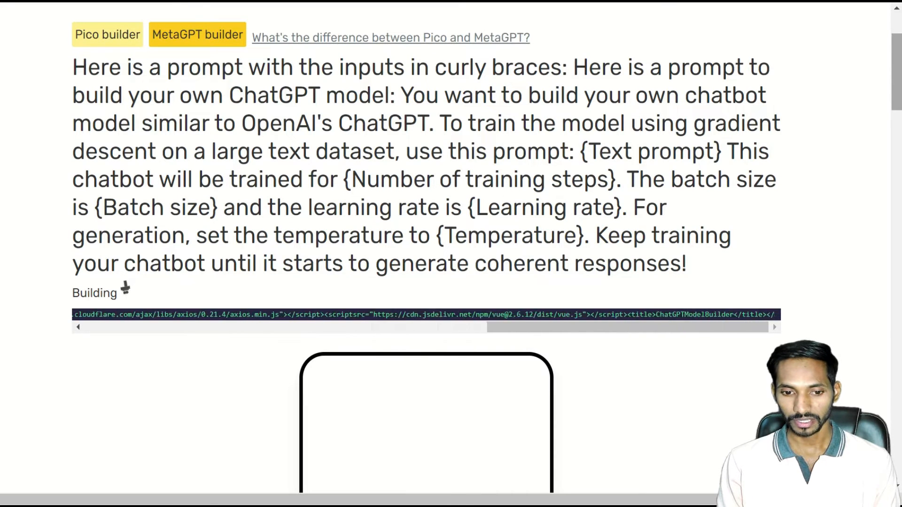
pyautogui.hscroll(3)
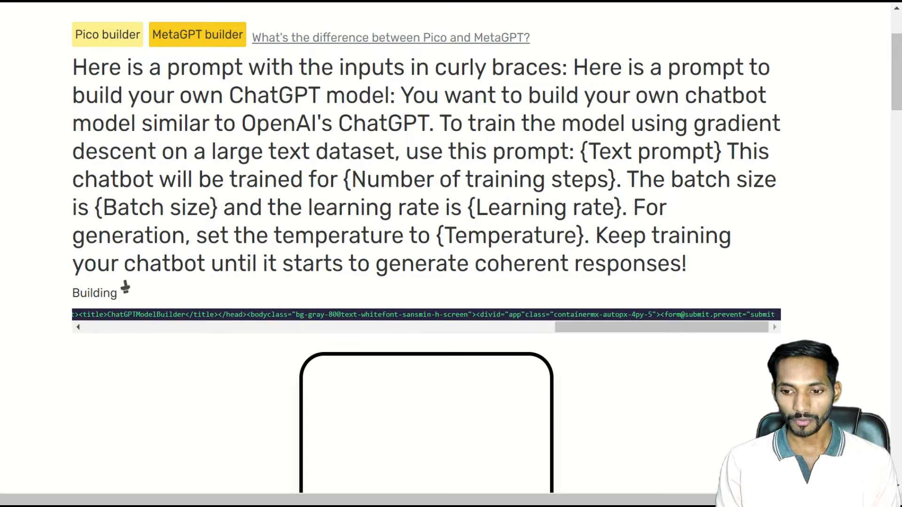
pyautogui.hscroll(3)
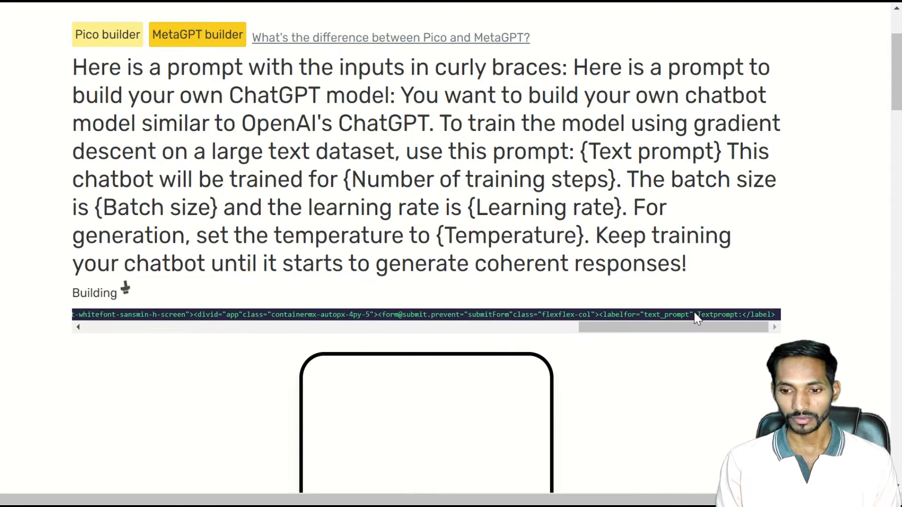
pyautogui.hscroll(3)
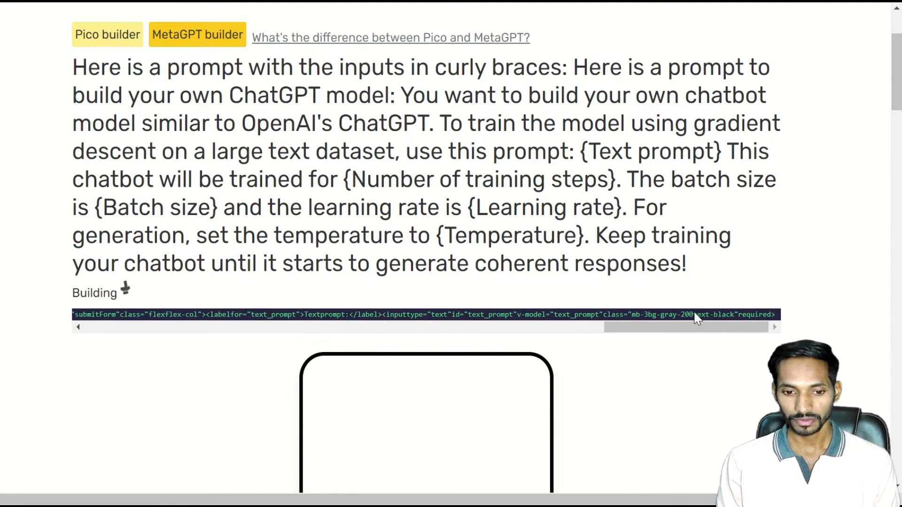
pyautogui.hscroll(3)
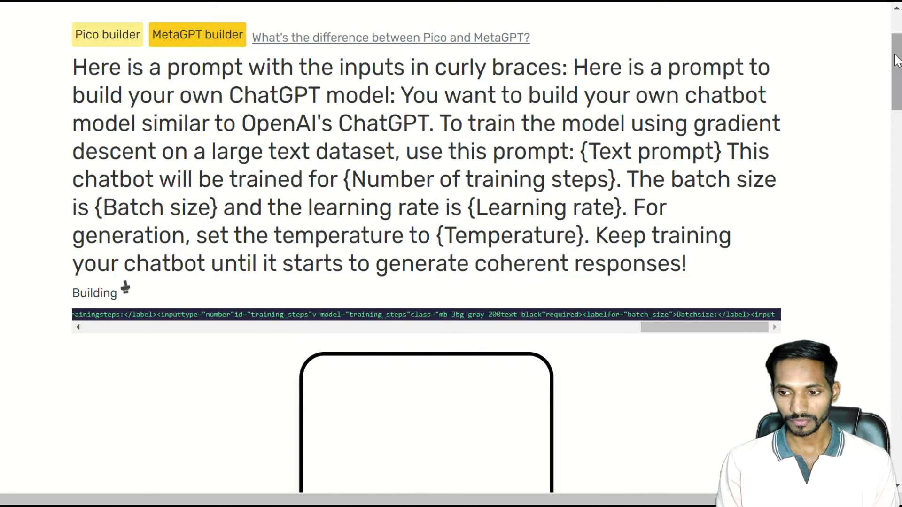
pyautogui.hscroll(3)
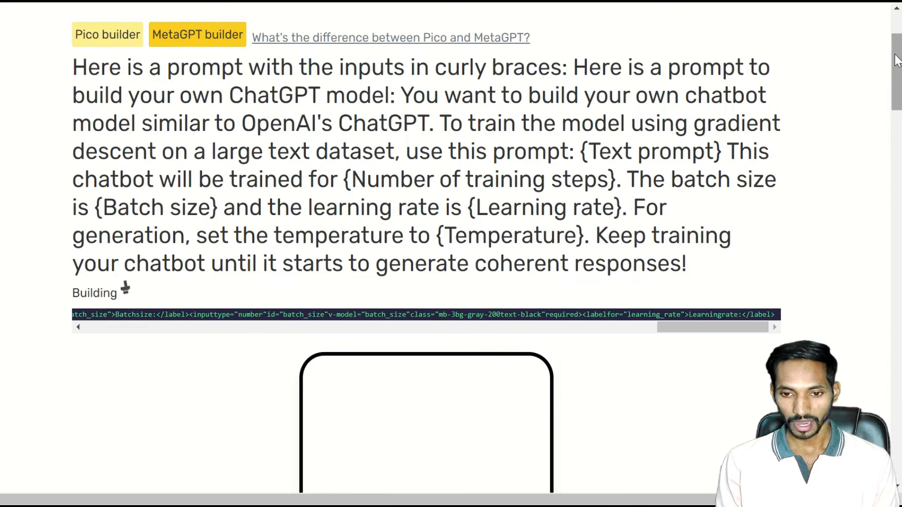
pyautogui.scroll(-3)
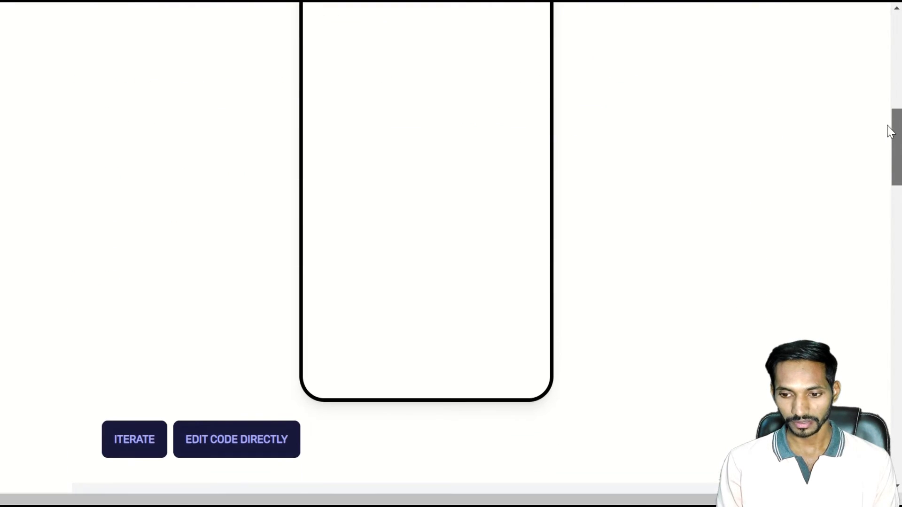
pyautogui.scroll(3)
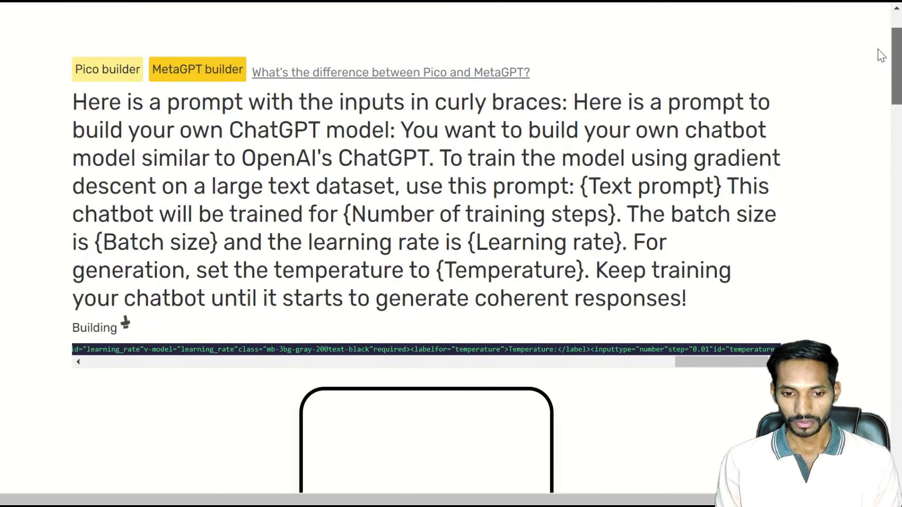
pyautogui.hscroll(3)
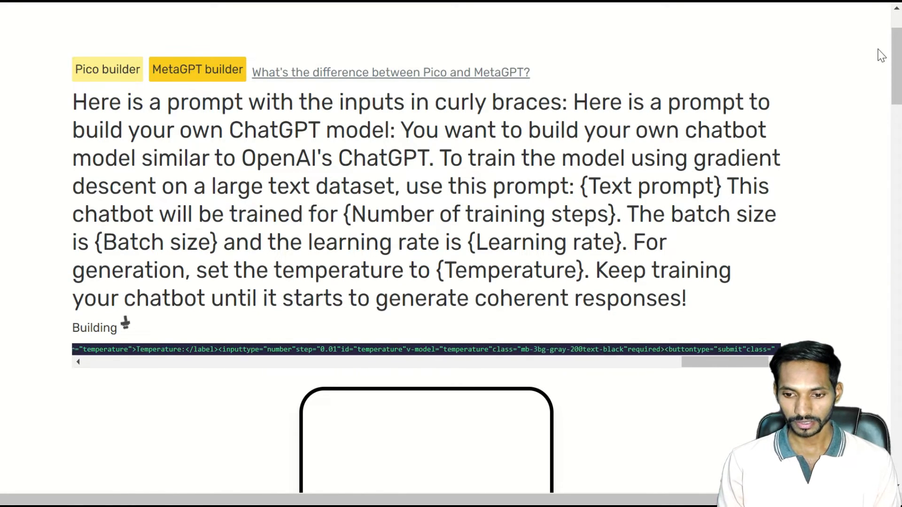
pyautogui.hscroll(3)
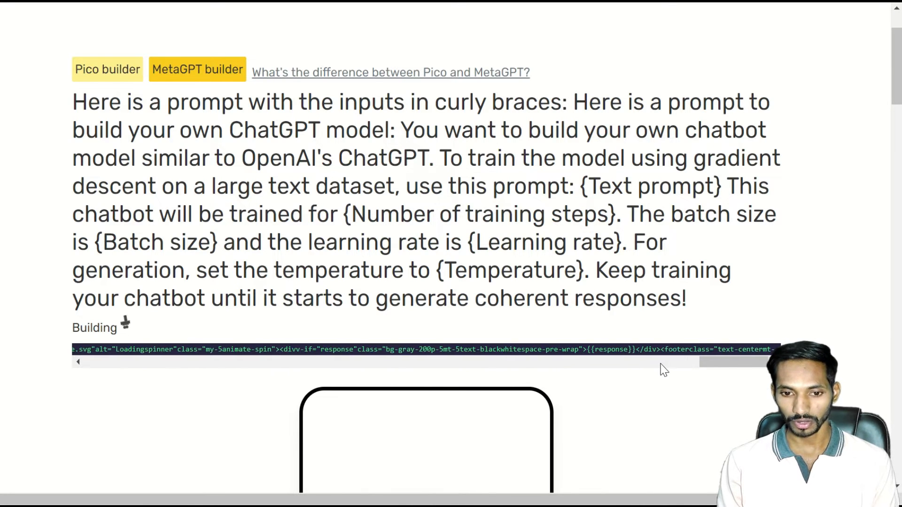
pyautogui.hscroll(3)
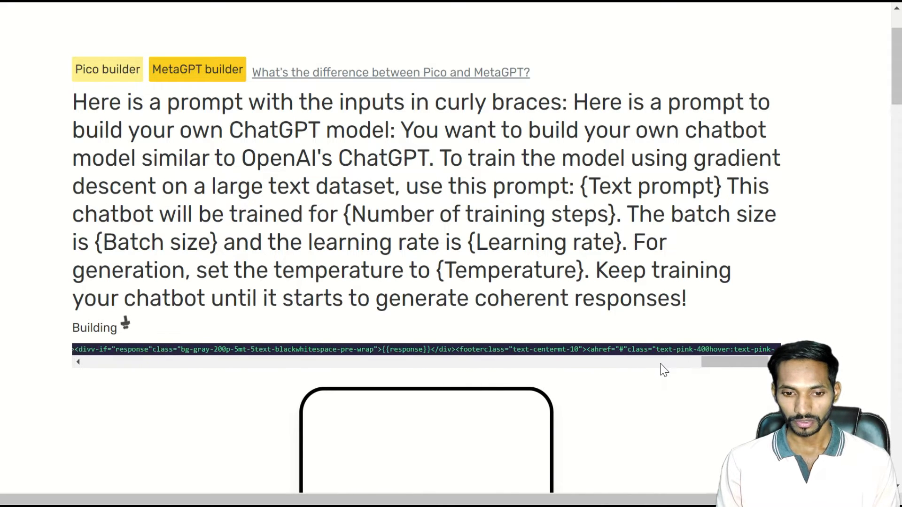
pyautogui.hscroll(3)
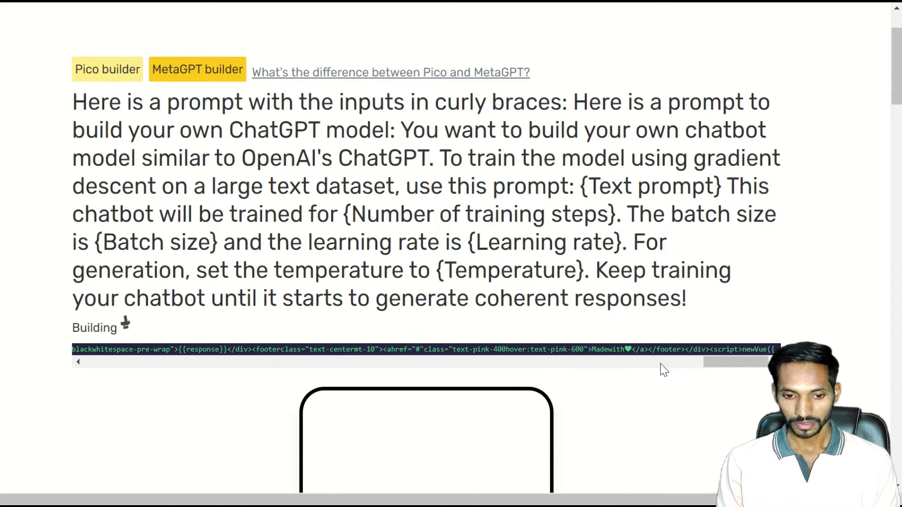
pyautogui.hscroll(3)
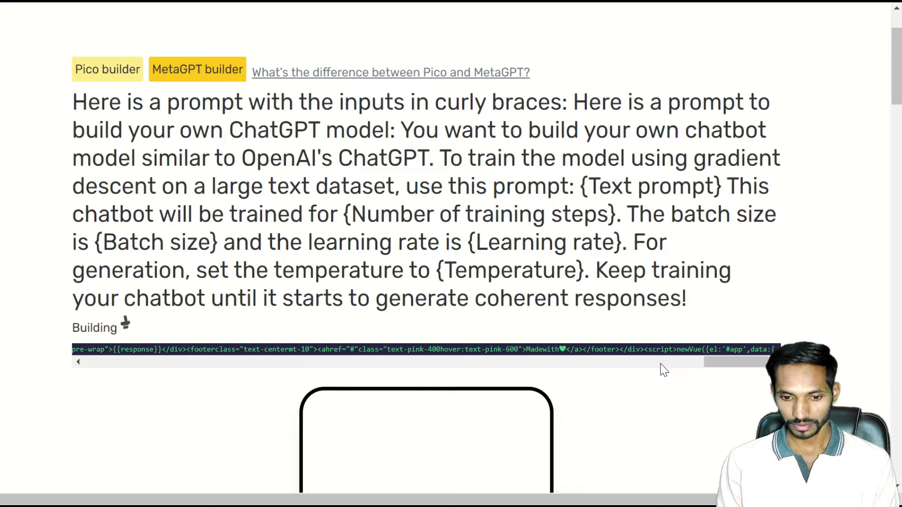
pyautogui.hscroll(3)
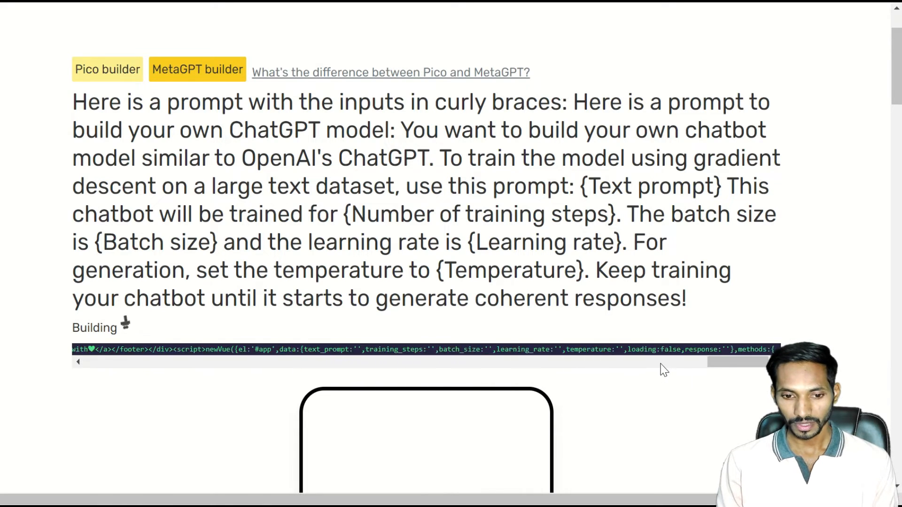
pyautogui.hscroll(3)
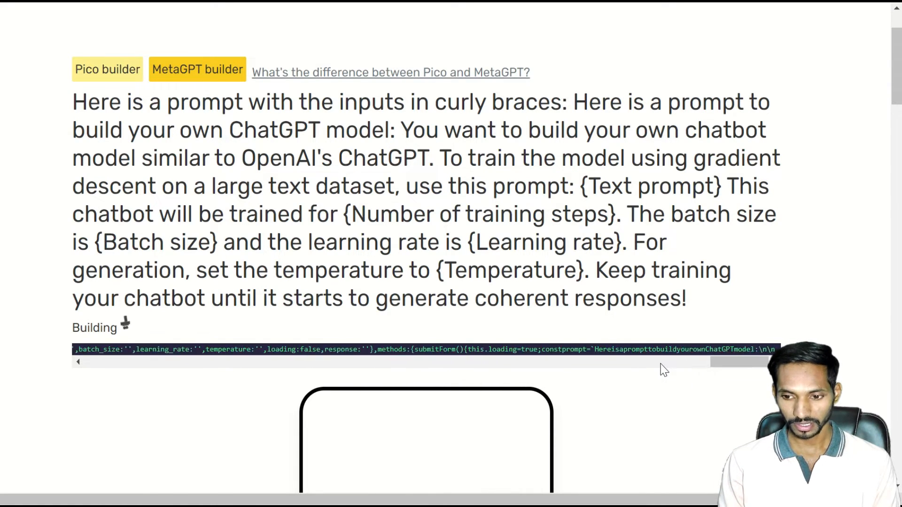
pyautogui.hscroll(3)
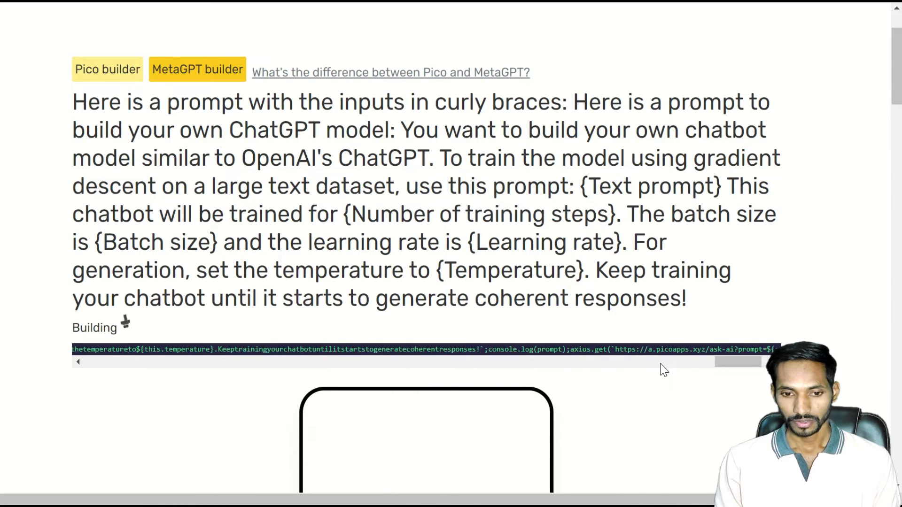
pyautogui.hscroll(3)
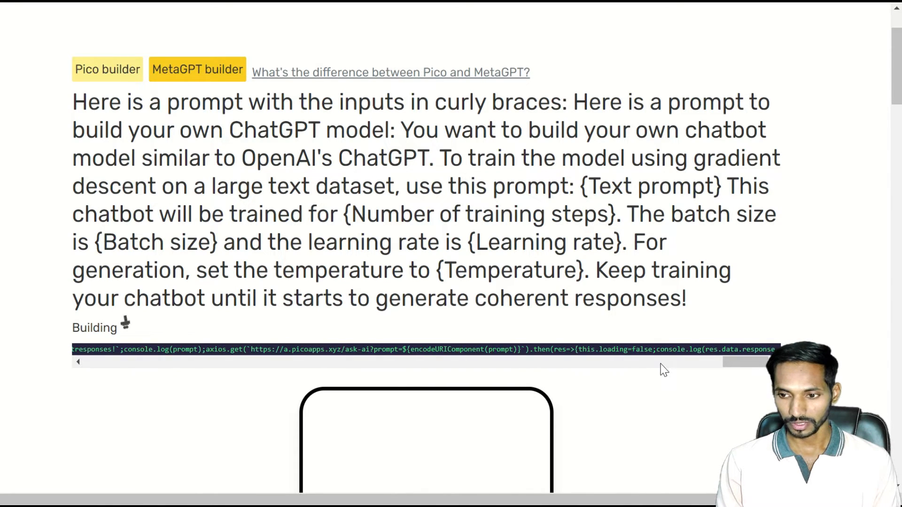
pyautogui.hscroll(3)
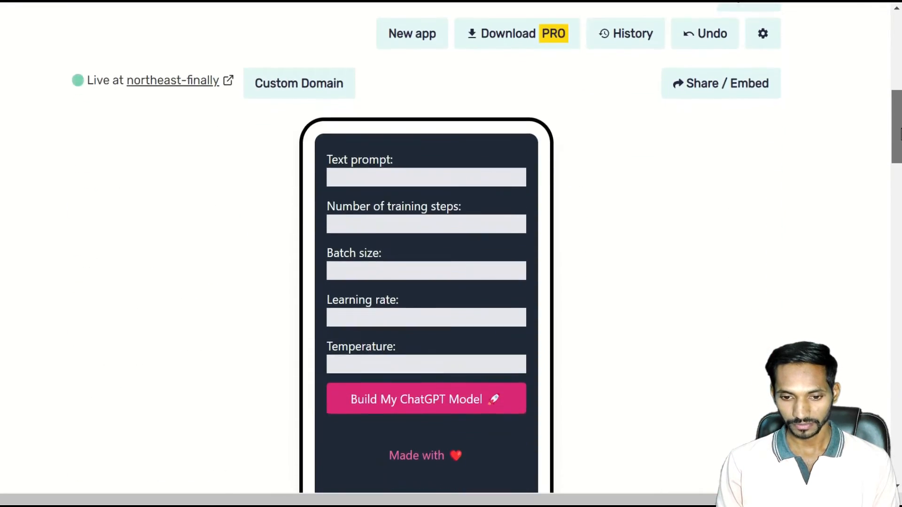
pyautogui.scroll(3)
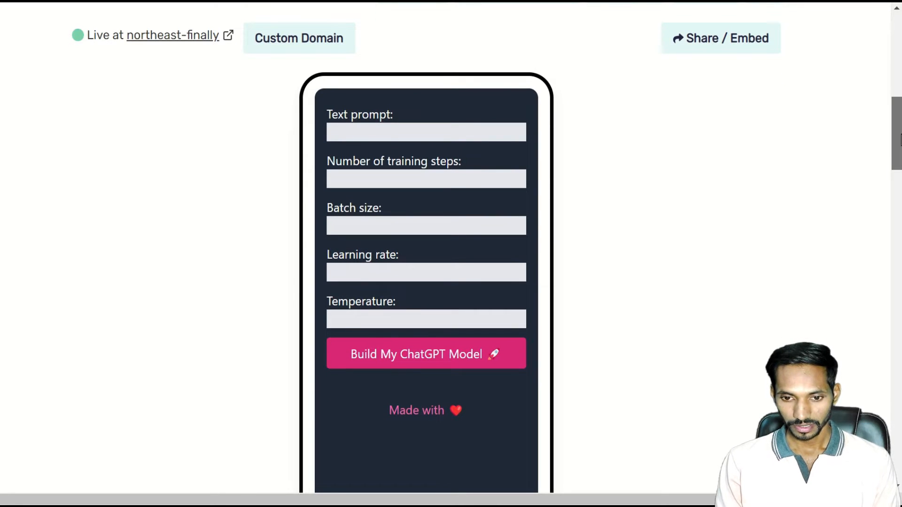
pyautogui.scroll(-3)
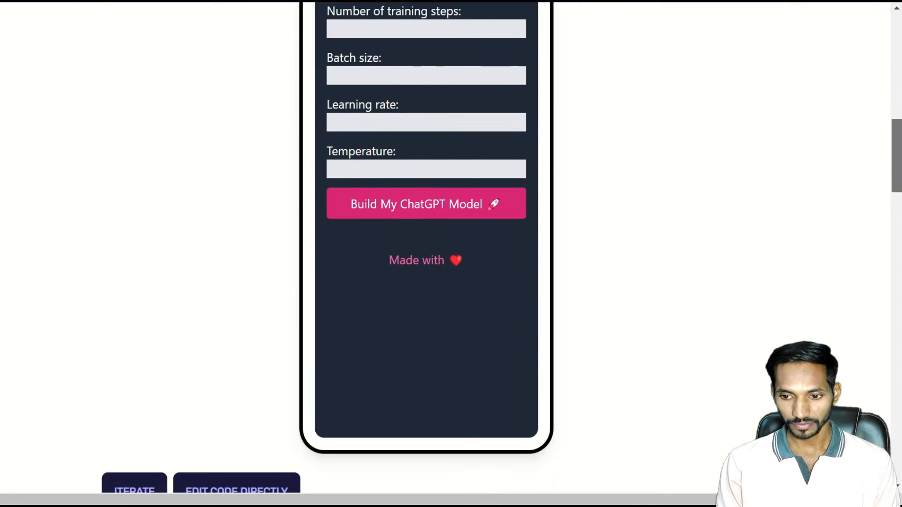
pyautogui.scroll(3)
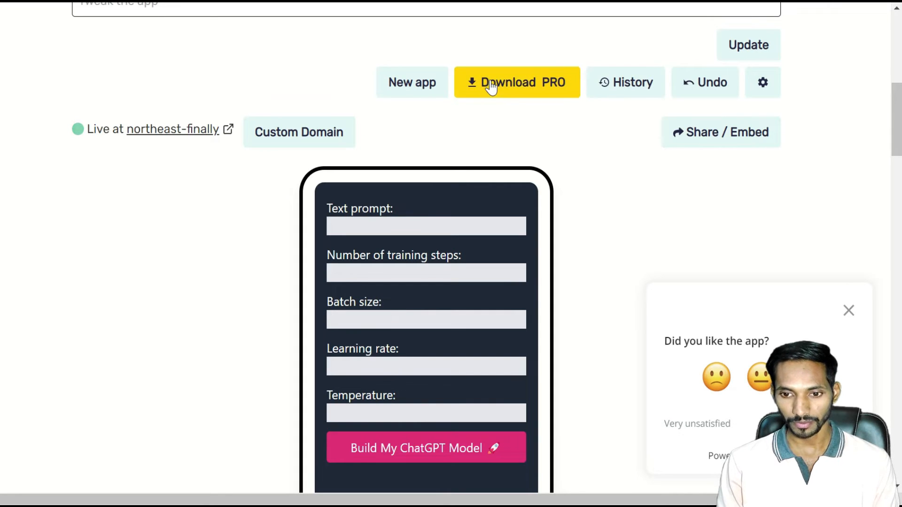
pyautogui.click(516, 82)
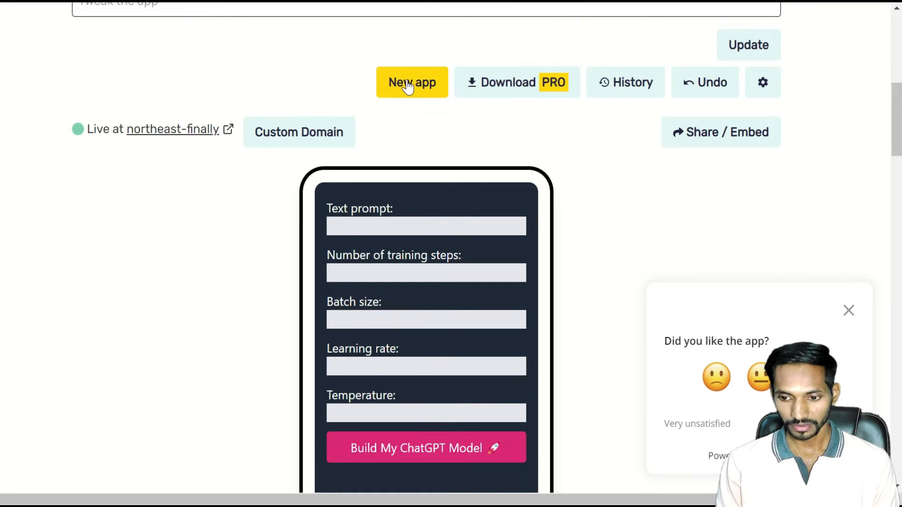
pyautogui.moveTo(891, 194)
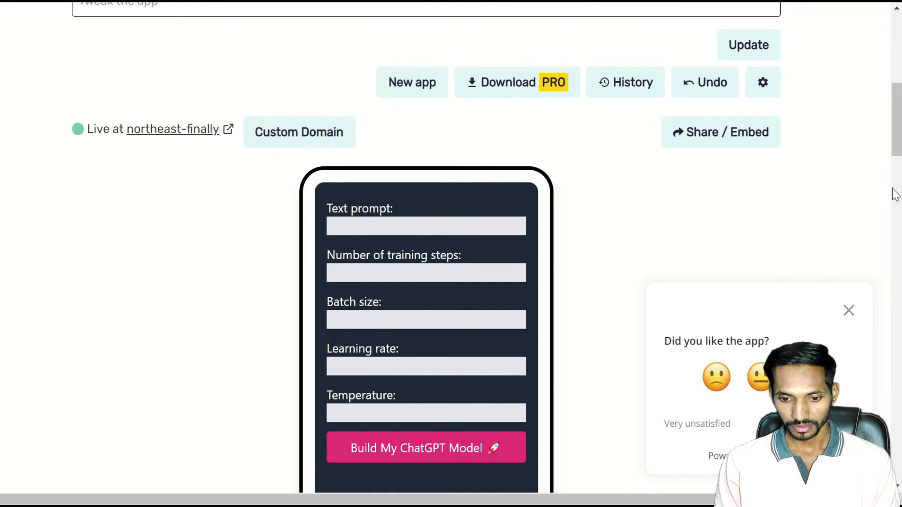
# Dismiss the feedback popup and try Build My ChatGPT Model with an empty form.
pyautogui.click(848, 311)
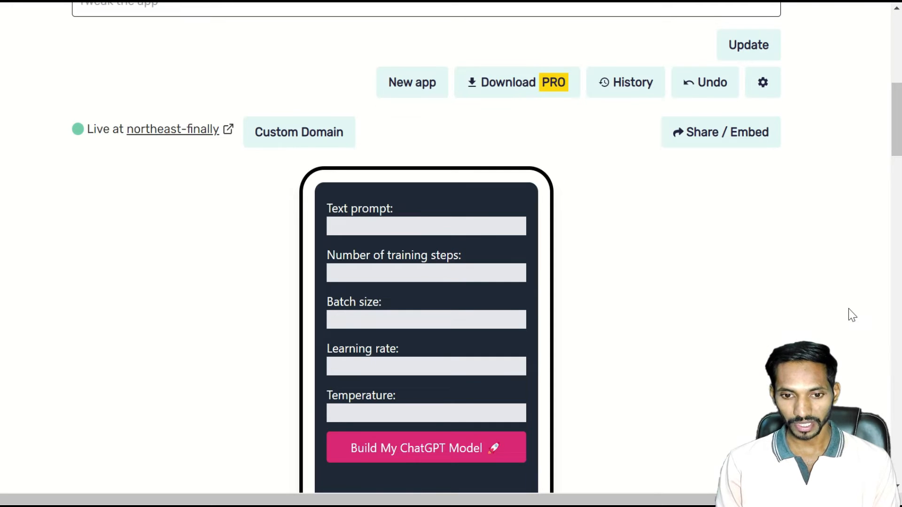
pyautogui.moveTo(401, 450)
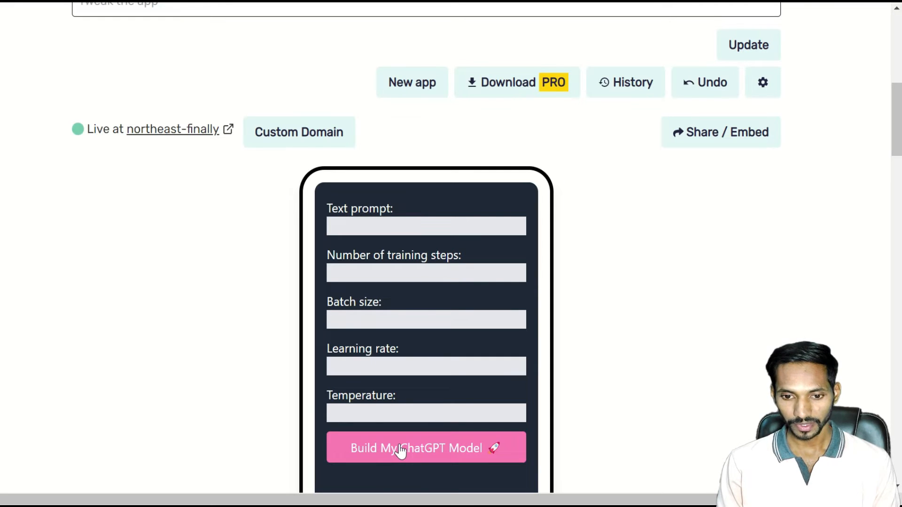
pyautogui.click(425, 449)
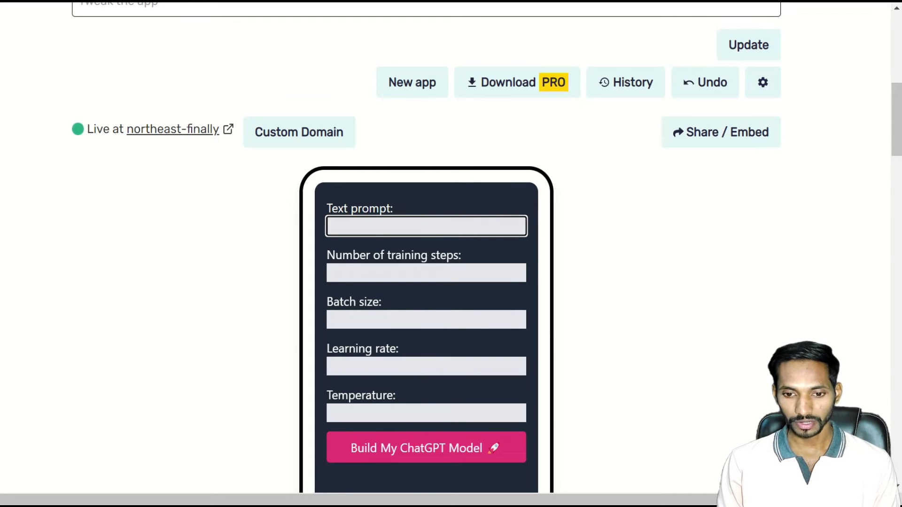
# Enter the prompt "How to make youtube model" and 3 training steps.
pyautogui.write('How')
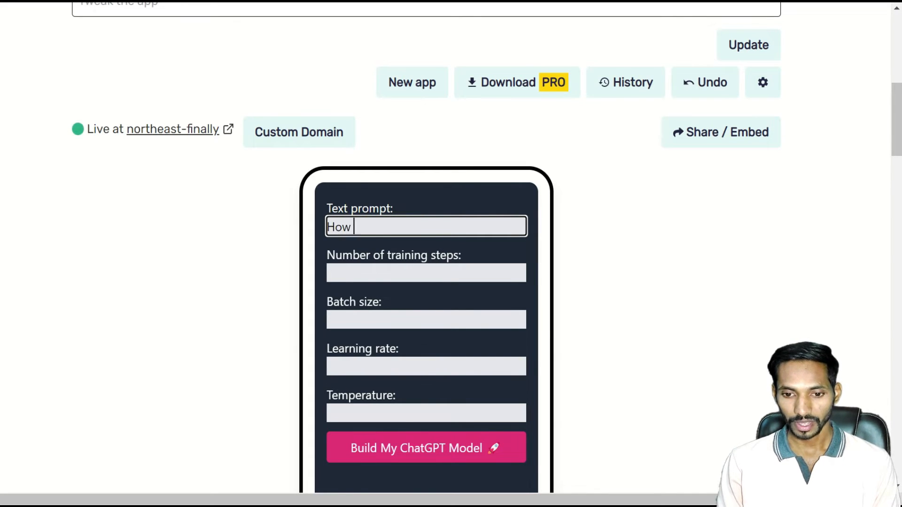
pyautogui.write('to')
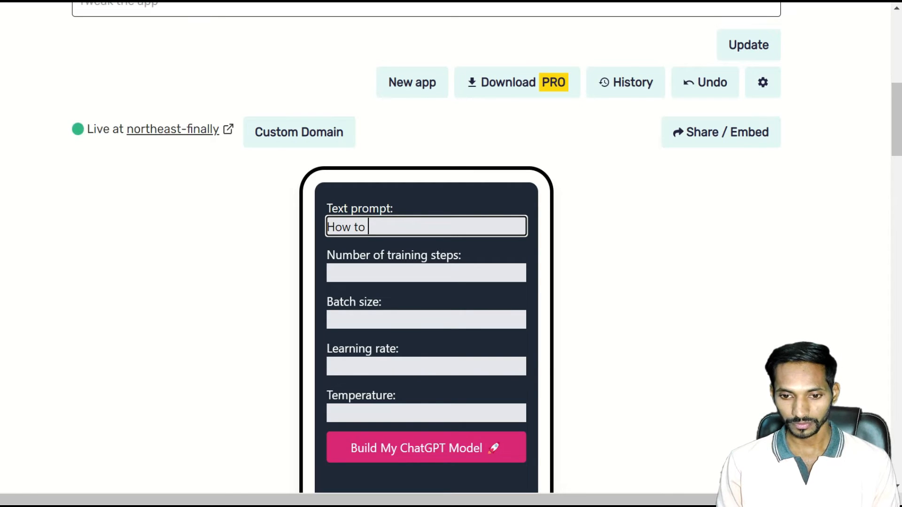
pyautogui.write('make y')
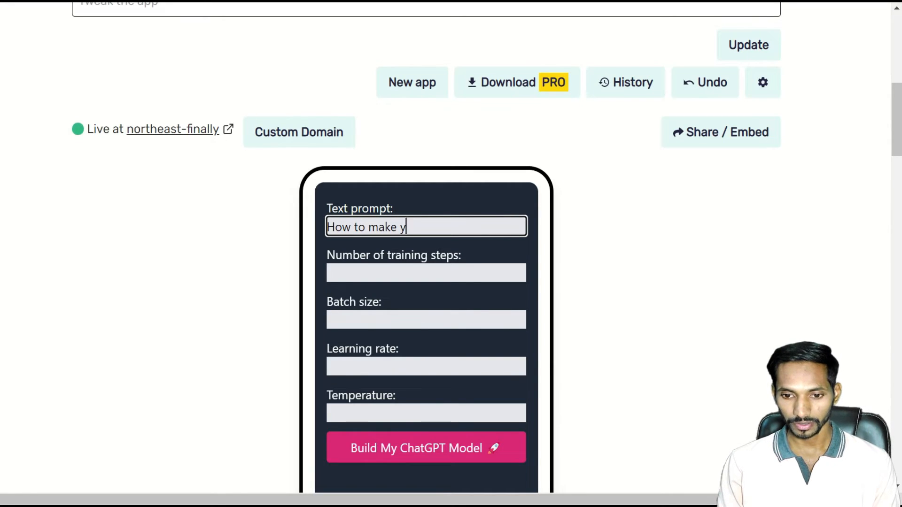
pyautogui.write('outube')
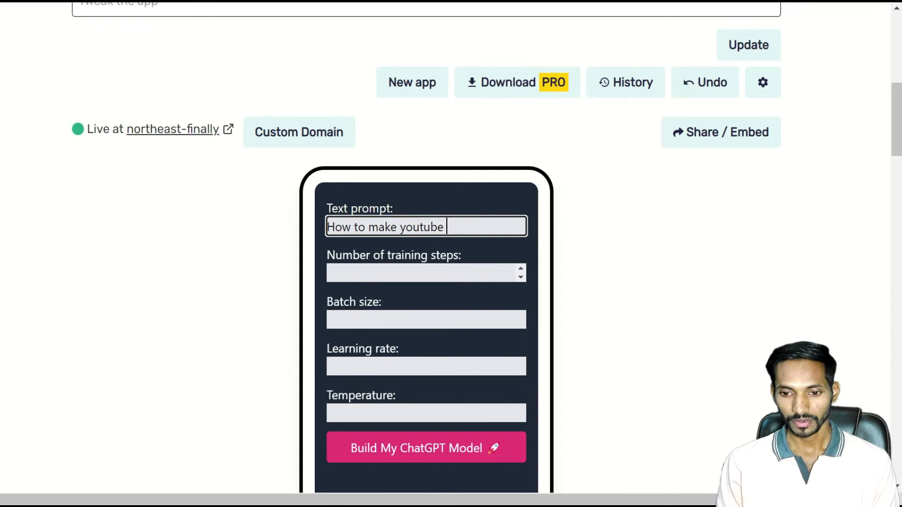
pyautogui.write('model')
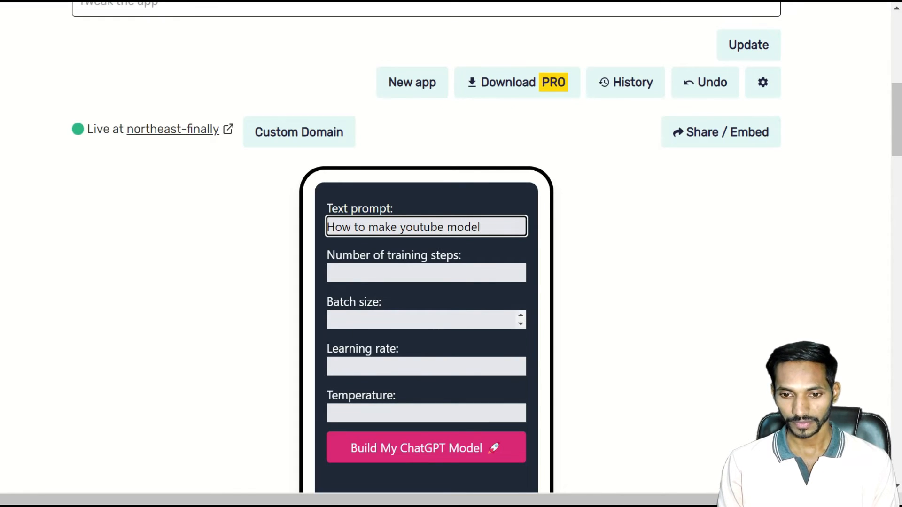
pyautogui.click(425, 272)
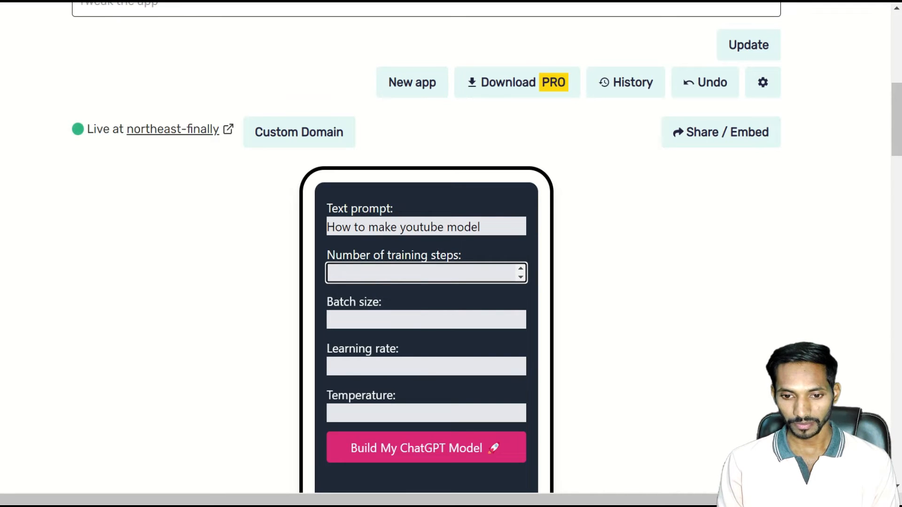
pyautogui.write('3')
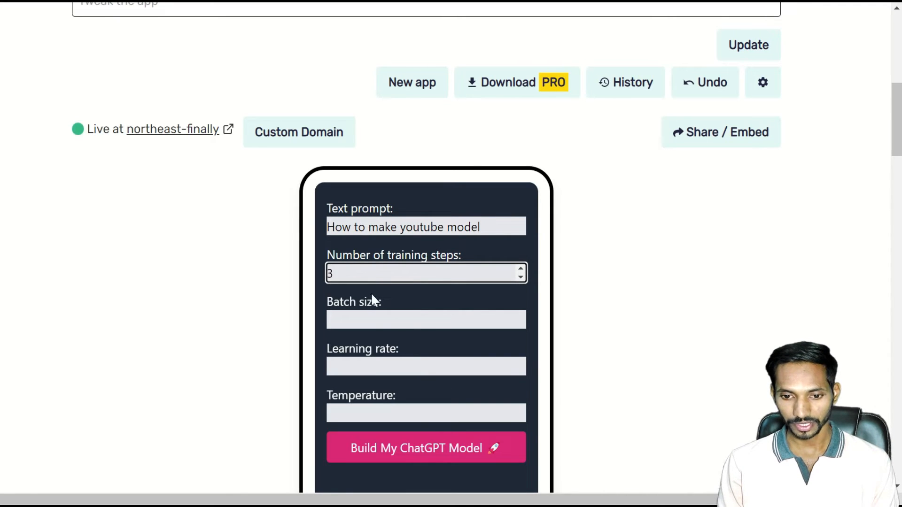
# Set batch size to 2 with the spinner and learning rate to 0.001.
pyautogui.click(425, 320)
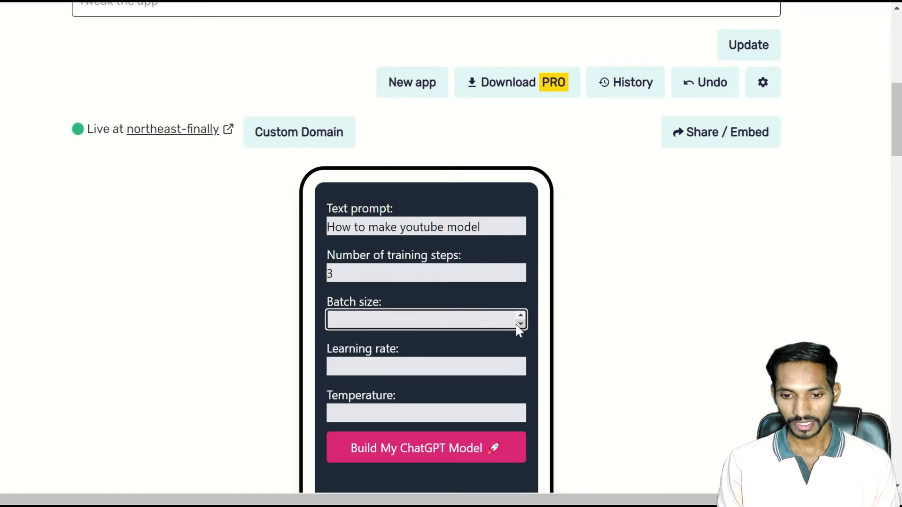
pyautogui.write('-1')
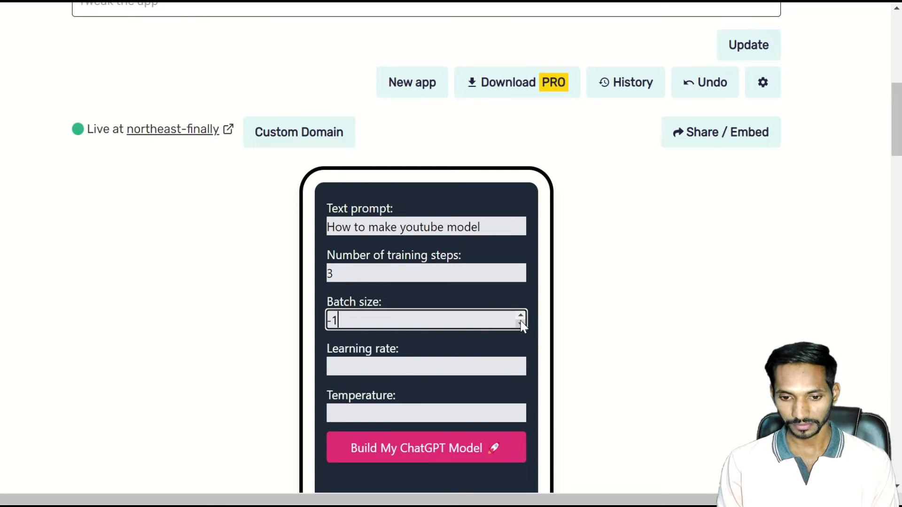
pyautogui.click(519, 317)
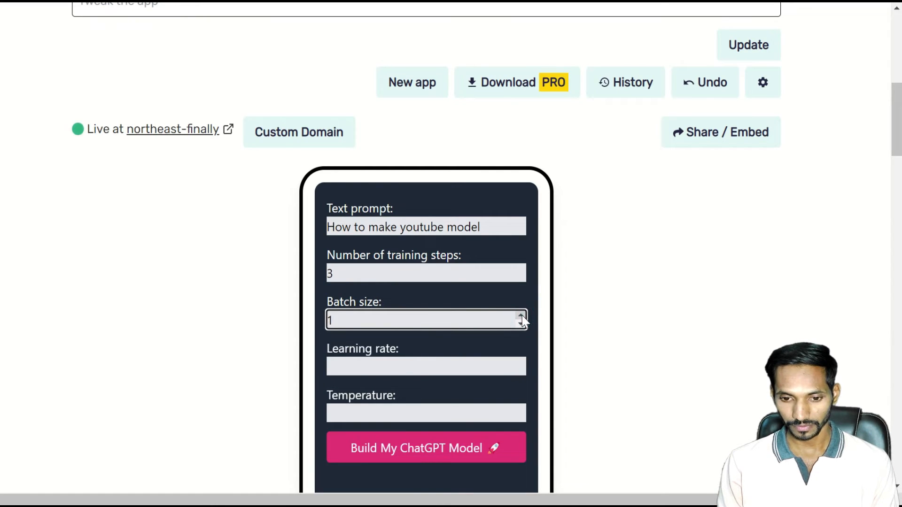
pyautogui.click(519, 316)
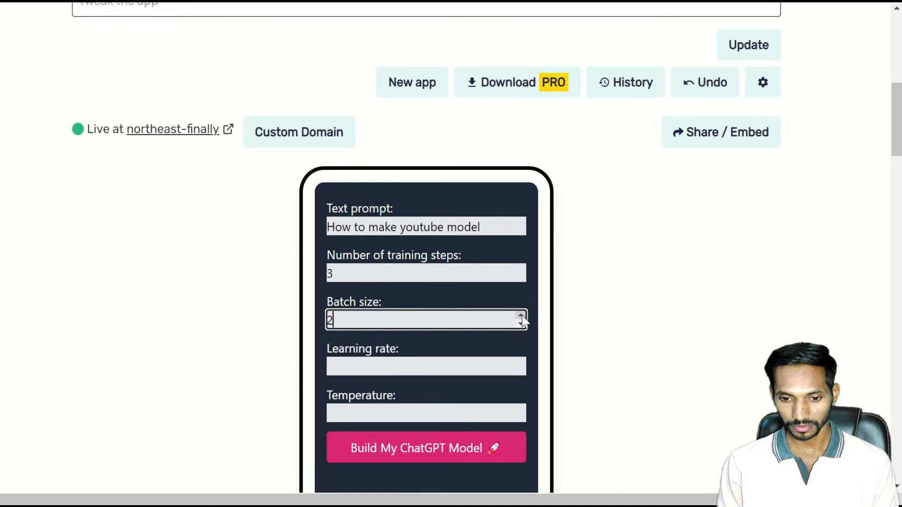
pyautogui.moveTo(414, 384)
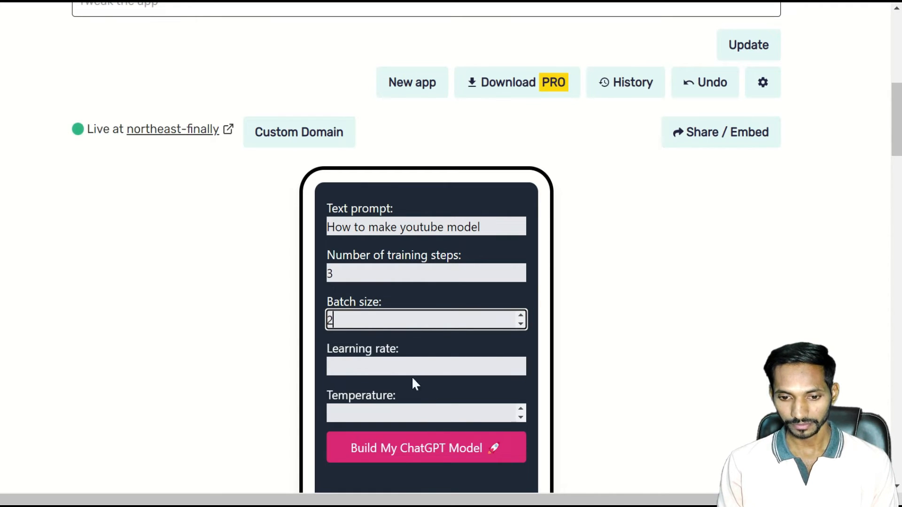
pyautogui.click(425, 365)
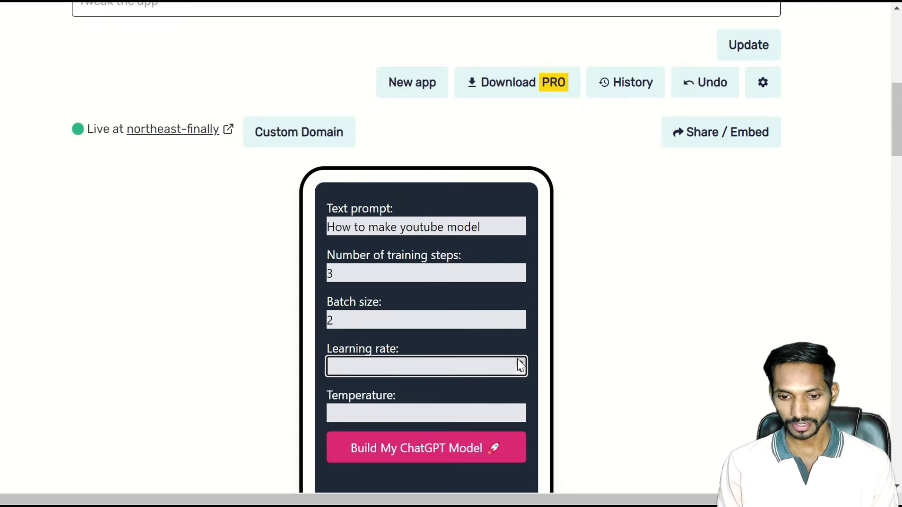
pyautogui.write('0.0005')
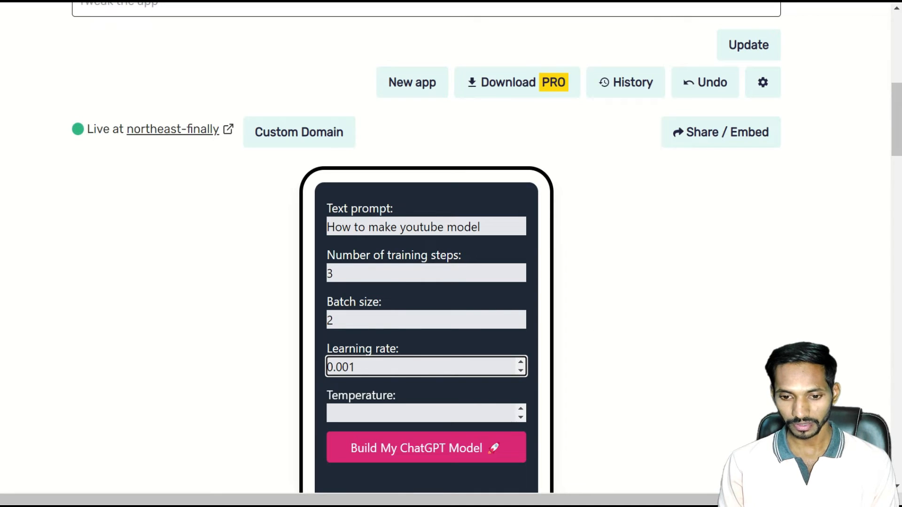
# Set temperature to 0.1 by stepping up from 0.05.
pyautogui.click(425, 414)
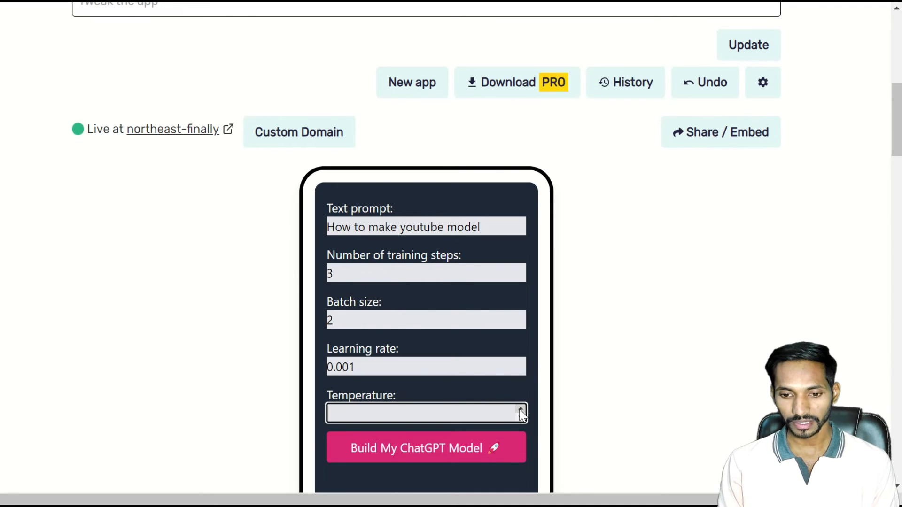
pyautogui.write('0.05')
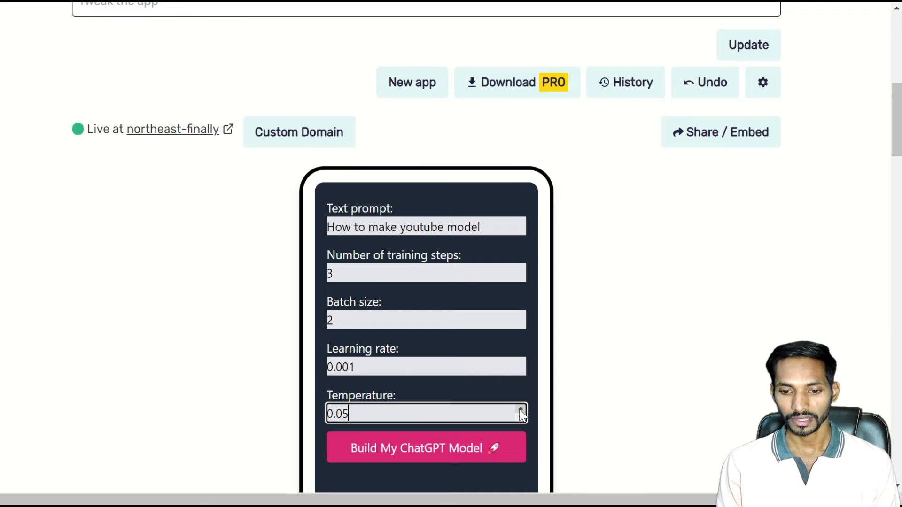
pyautogui.click(519, 410)
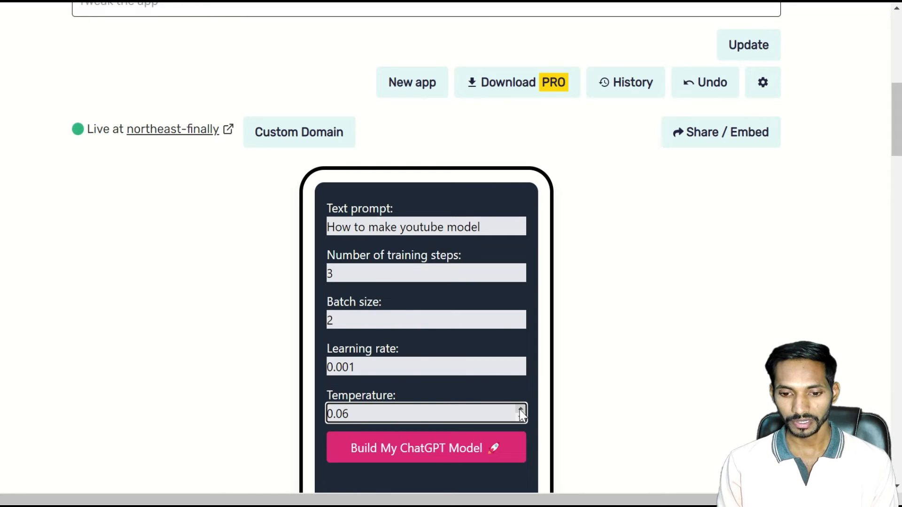
pyautogui.moveTo(426, 447)
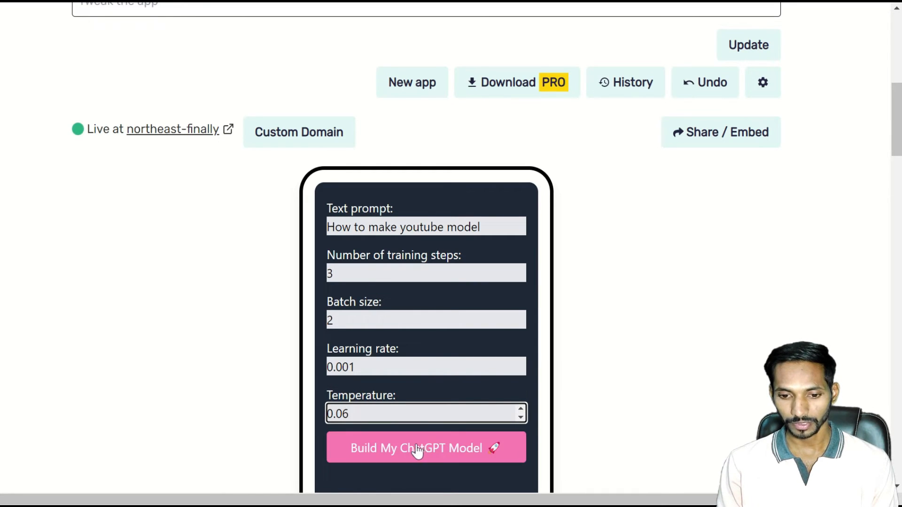
pyautogui.click(520, 410)
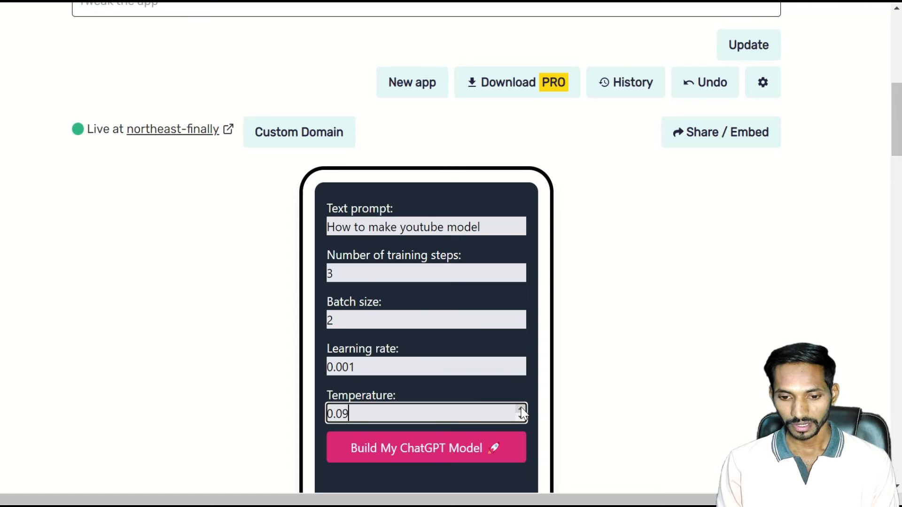
pyautogui.click(519, 409)
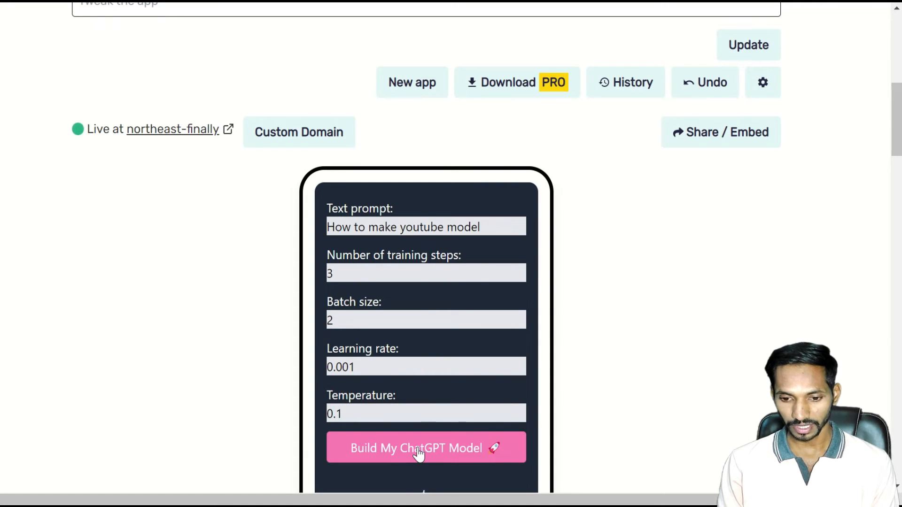
pyautogui.scroll(-3)
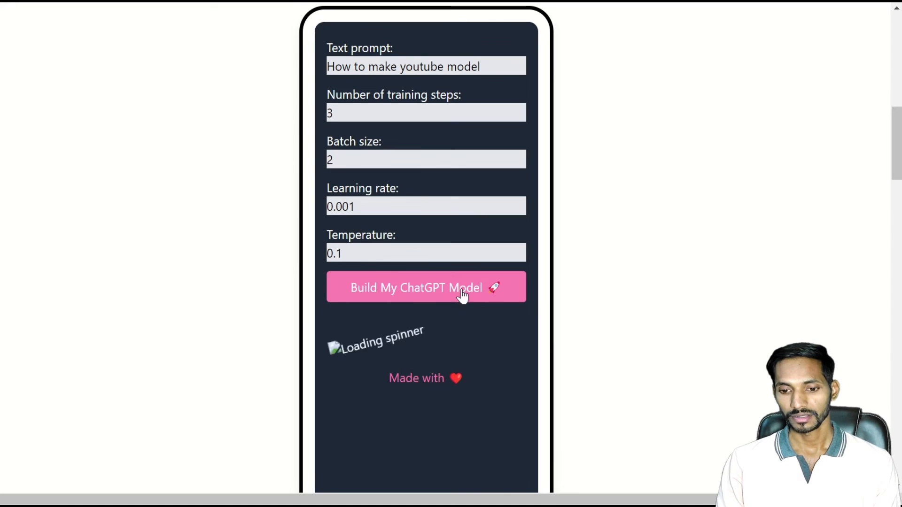
# Run Build My ChatGPT Model and read the first steps of the generated guide.
pyautogui.click(424, 287)
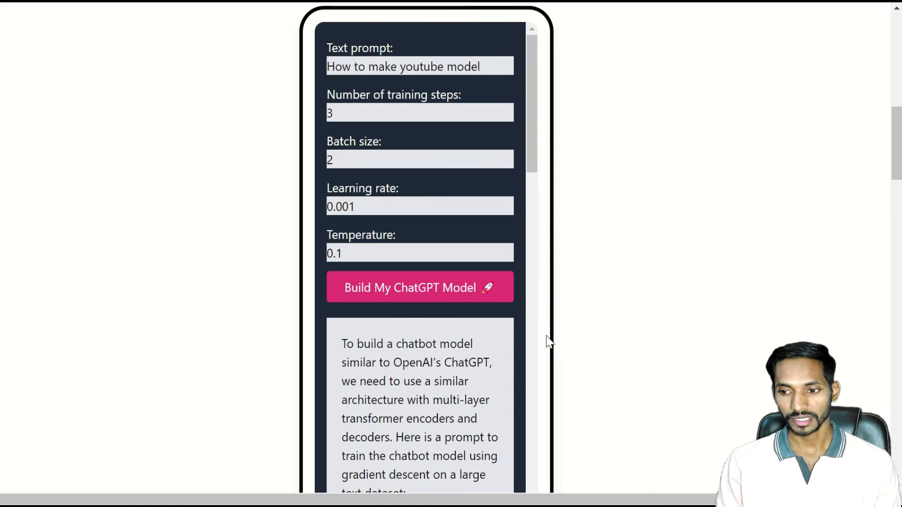
pyautogui.scroll(-3)
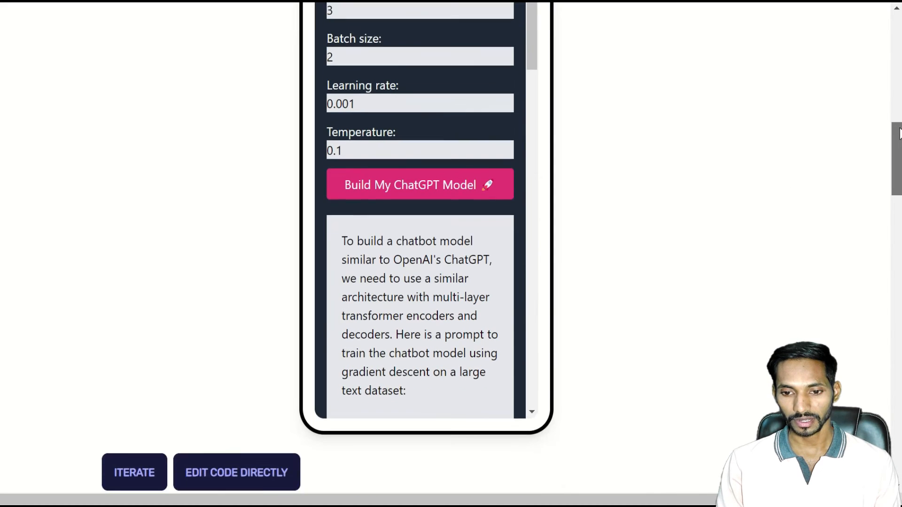
pyautogui.scroll(-3)
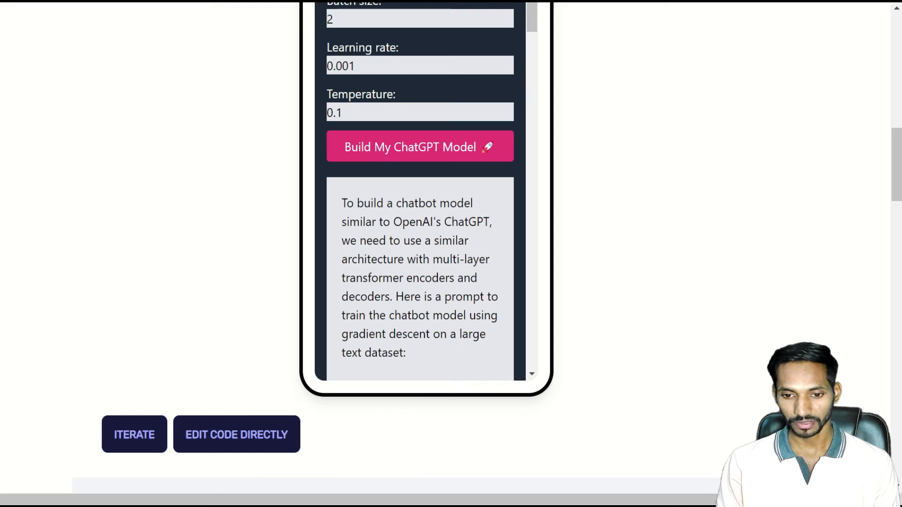
pyautogui.scroll(-3)
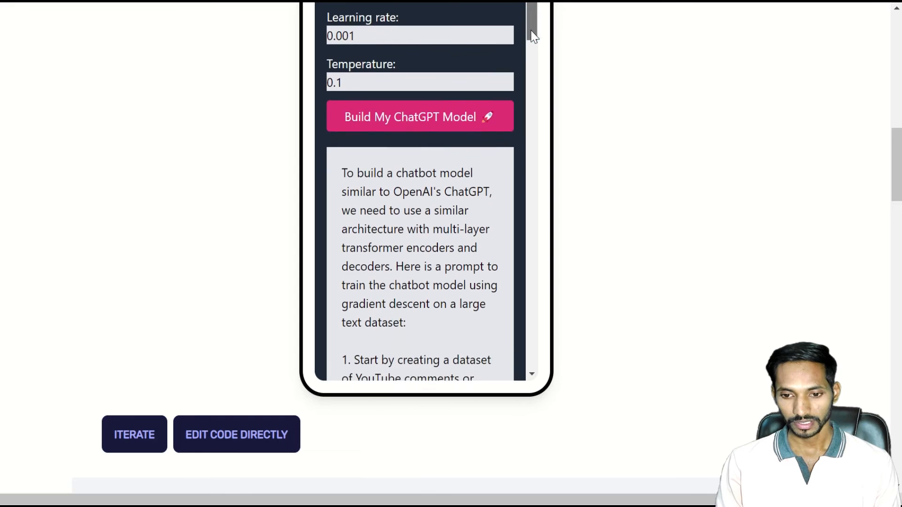
pyautogui.scroll(-3)
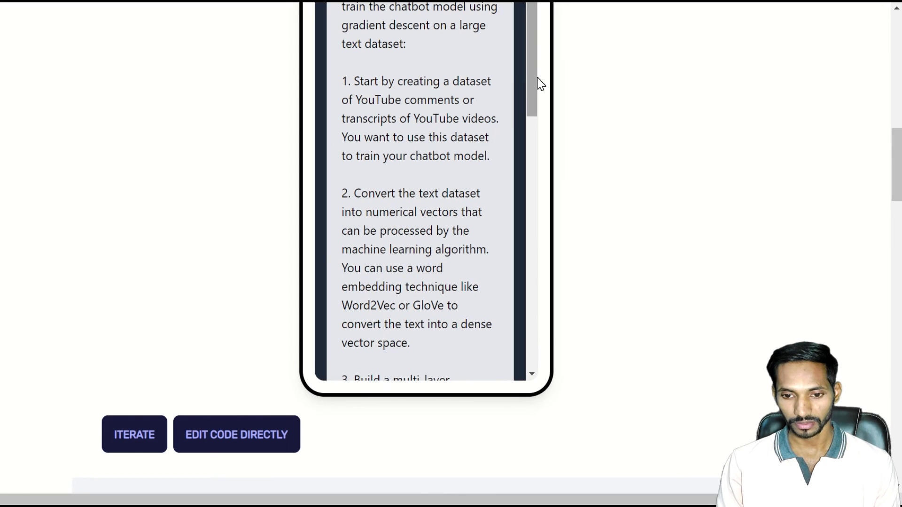
pyautogui.scroll(-3)
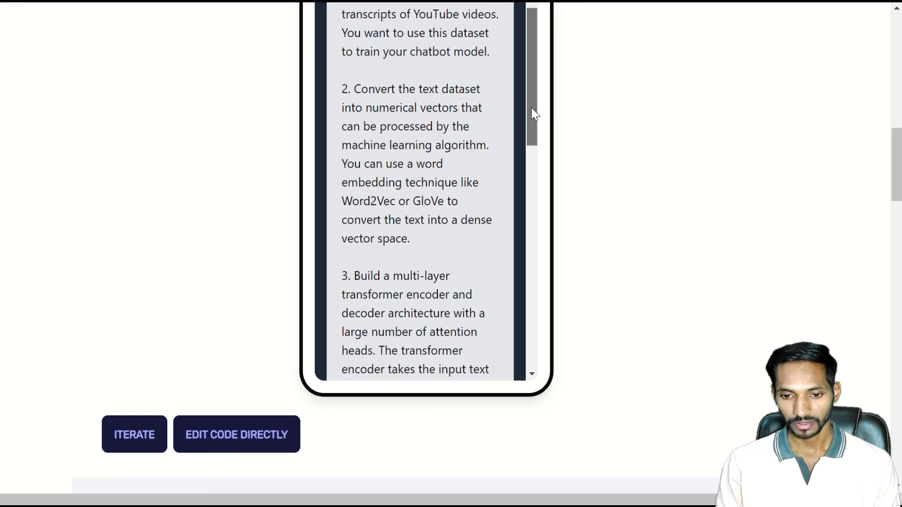
# Read through to step 6 of the YouTube-transcript training guide in the phone preview.
pyautogui.scroll(-3)
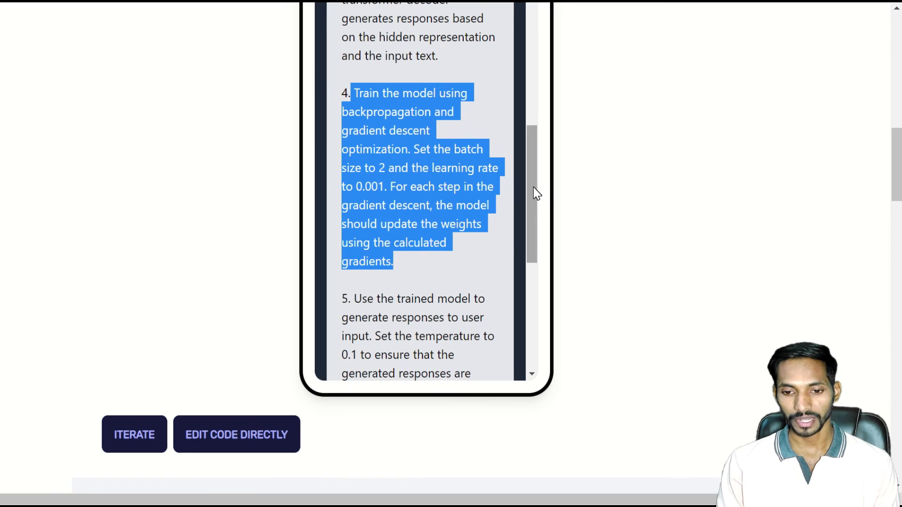
pyautogui.scroll(-3)
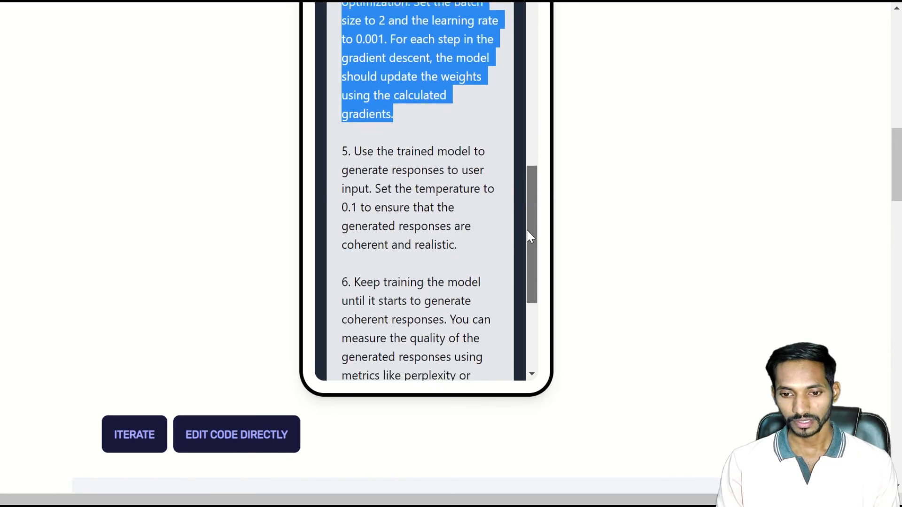
pyautogui.scroll(-3)
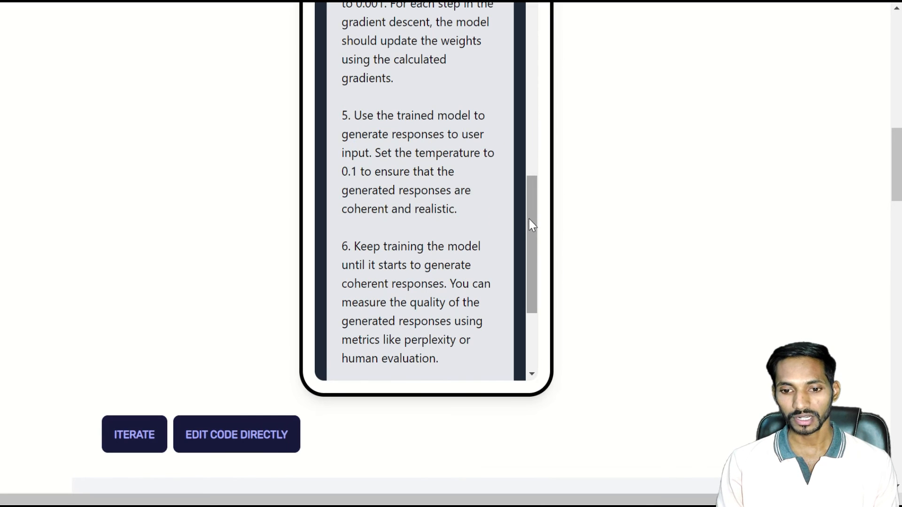
pyautogui.scroll(-3)
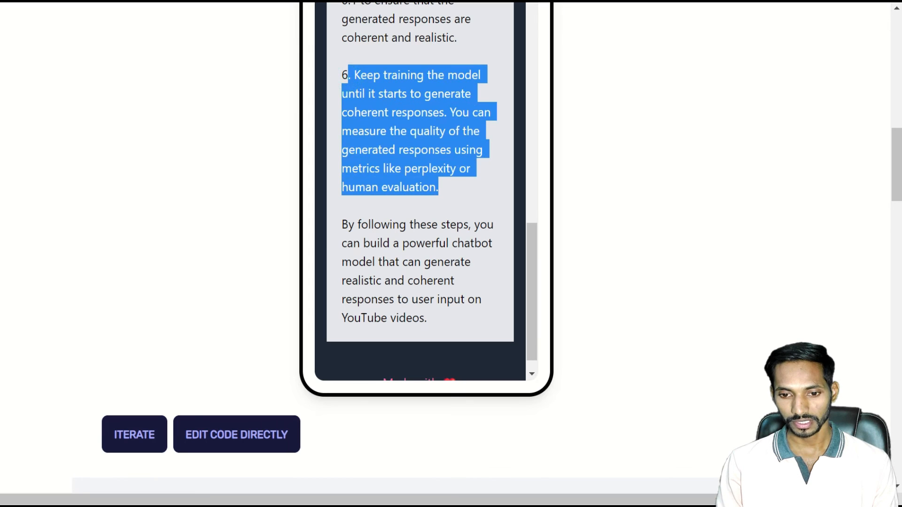
pyautogui.click(342, 225)
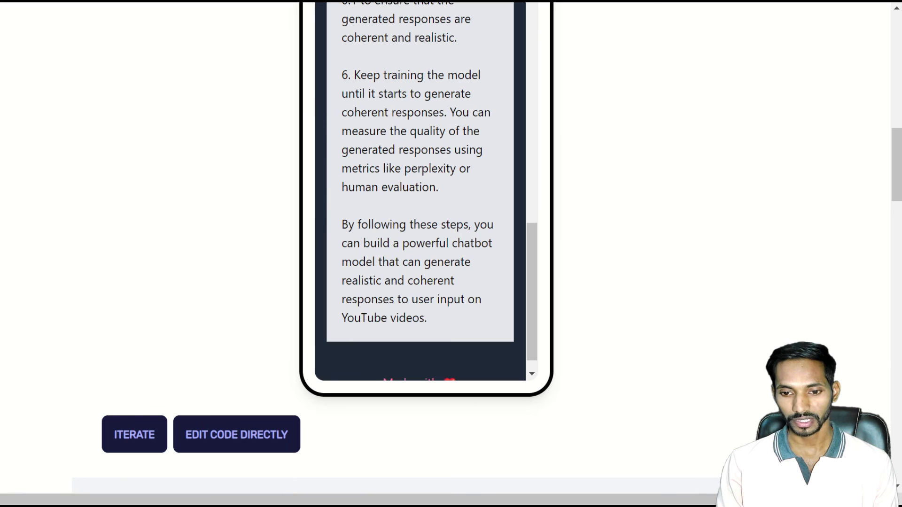
pyautogui.click(459, 316)
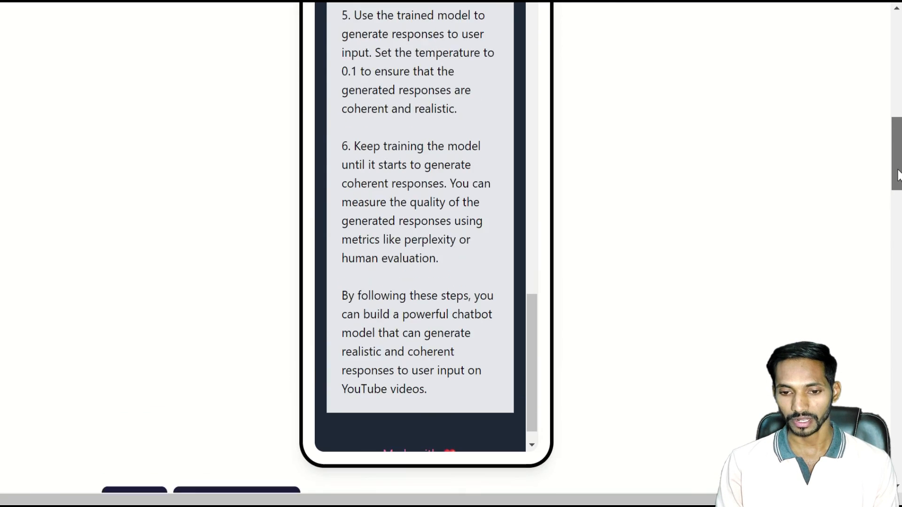
pyautogui.scroll(3)
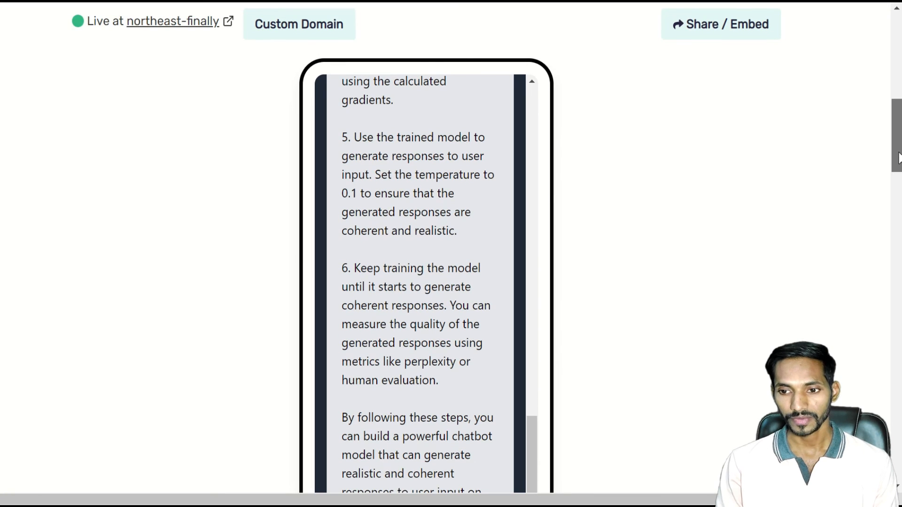
# Copy the app's embed code from the Share your Pico dialog.
pyautogui.click(720, 24)
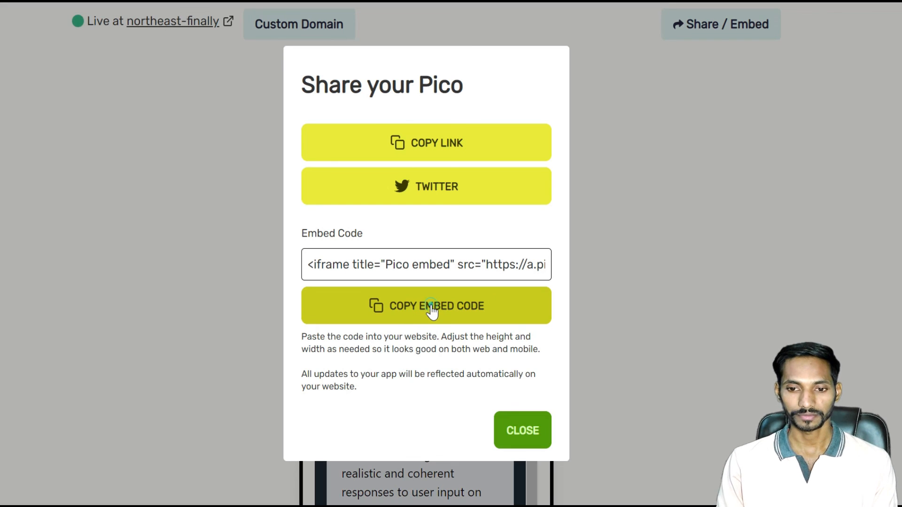
pyautogui.click(426, 305)
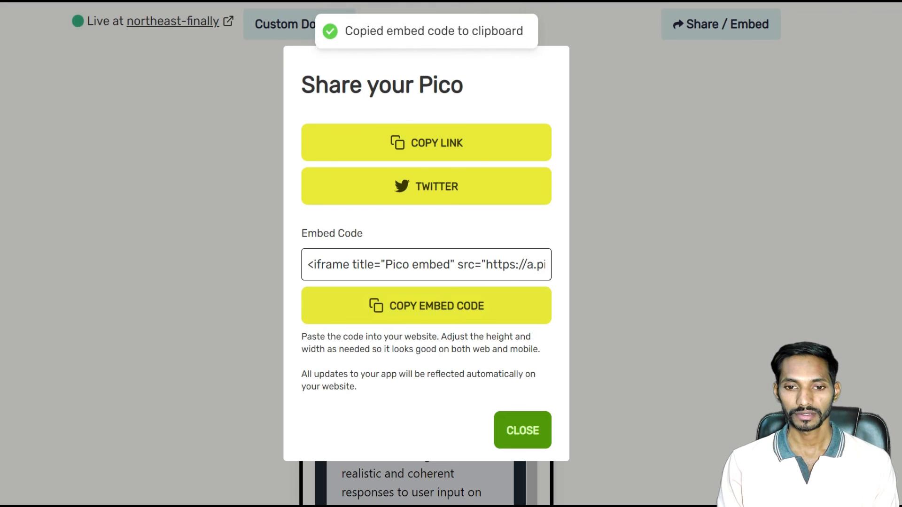